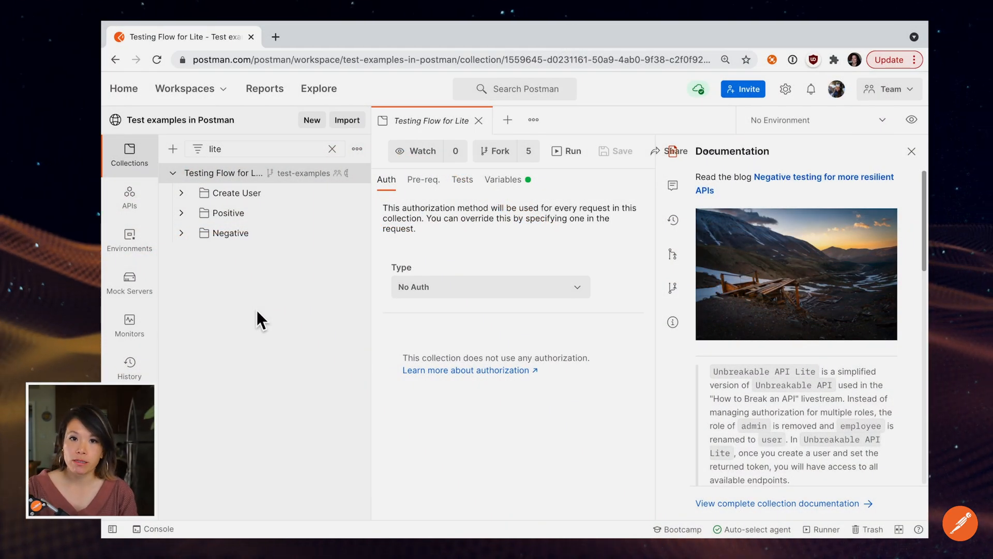
mouse_move(216, 184)
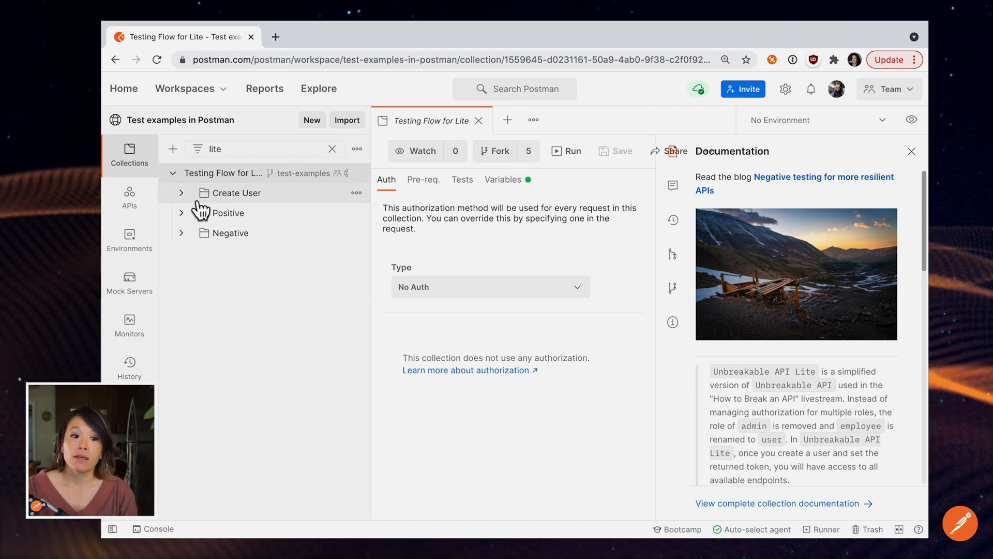
- Send the User create request and enlarge the response pane to read the 200 OK JSON body
click(236, 193)
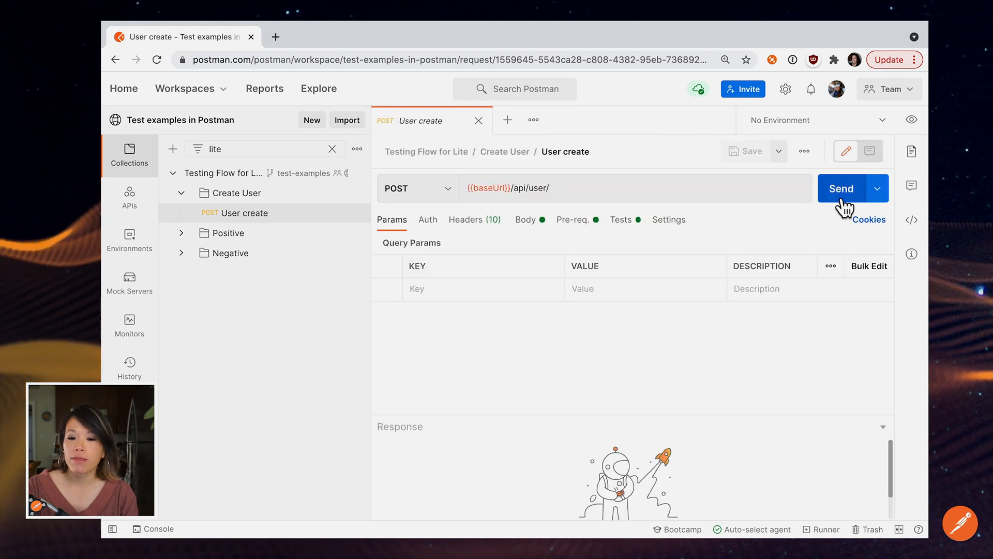
click(840, 187)
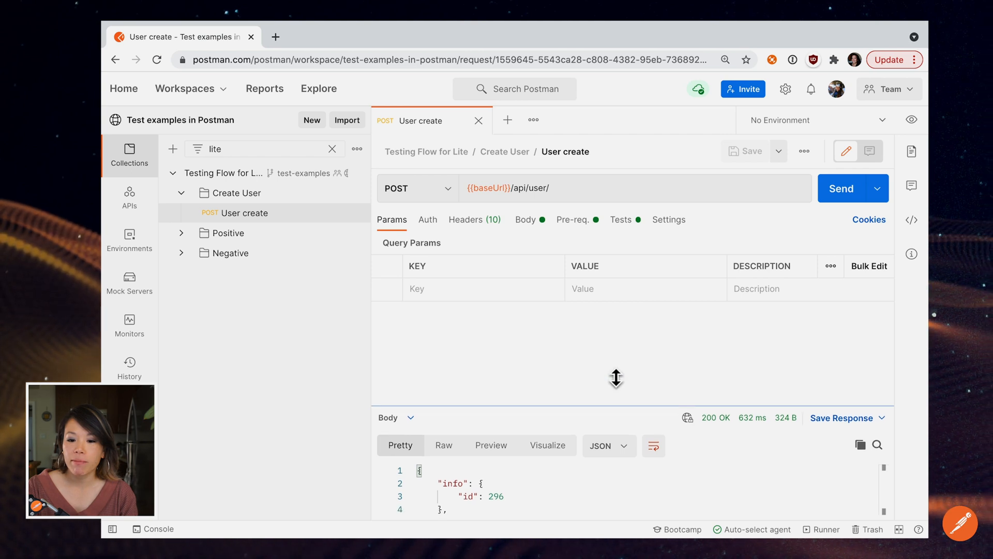
drag(616, 379, 617, 308)
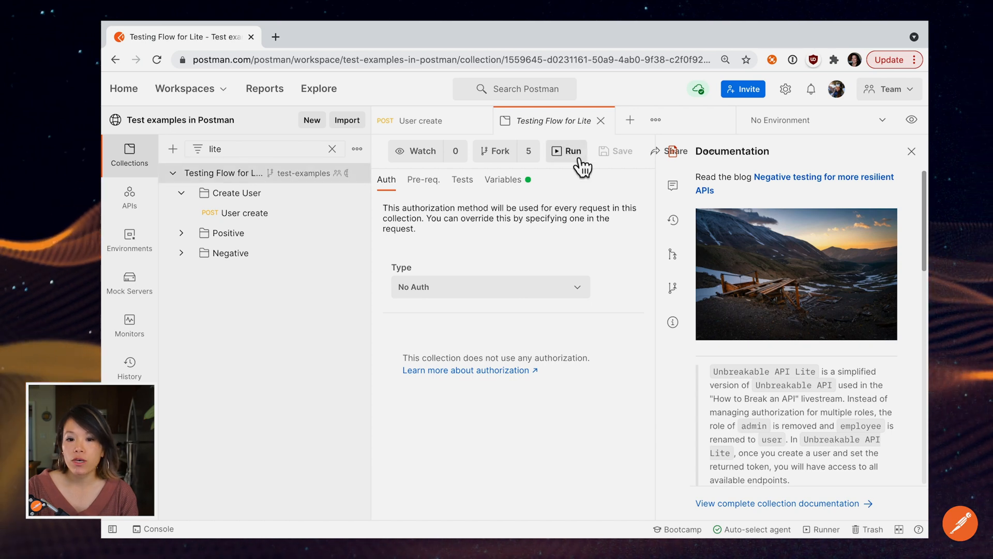
- Start the runner, reorder Movie create and All inventory, then select every request for the run
click(566, 151)
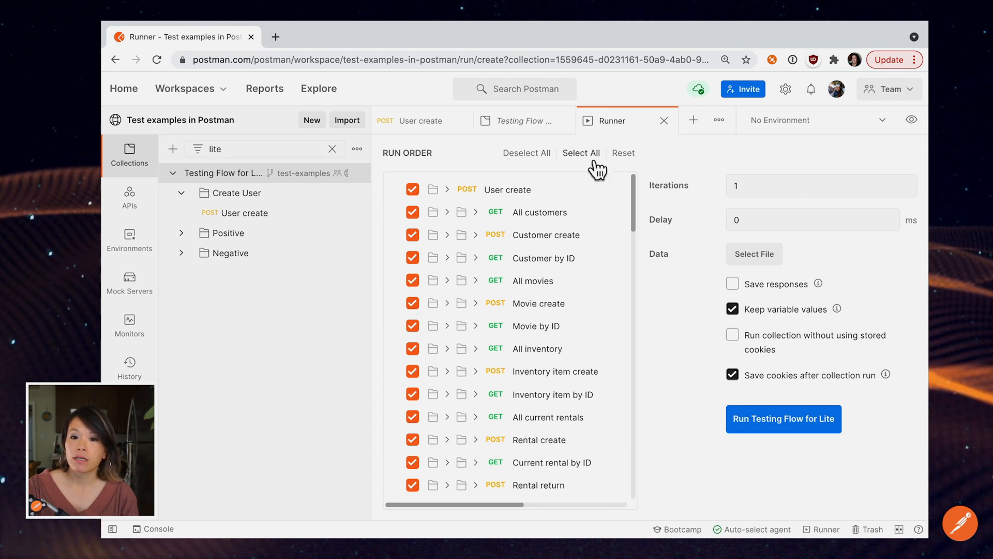
click(526, 154)
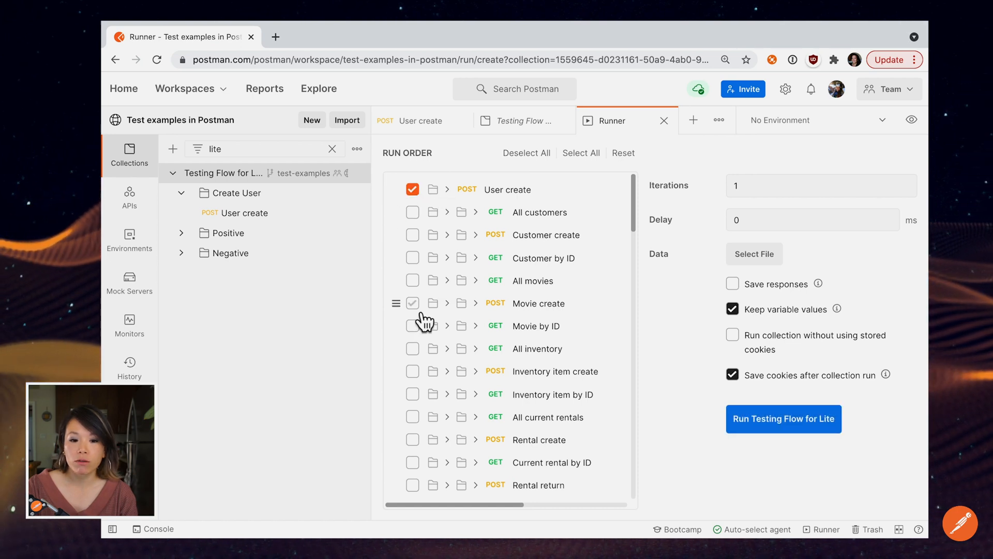
click(413, 349)
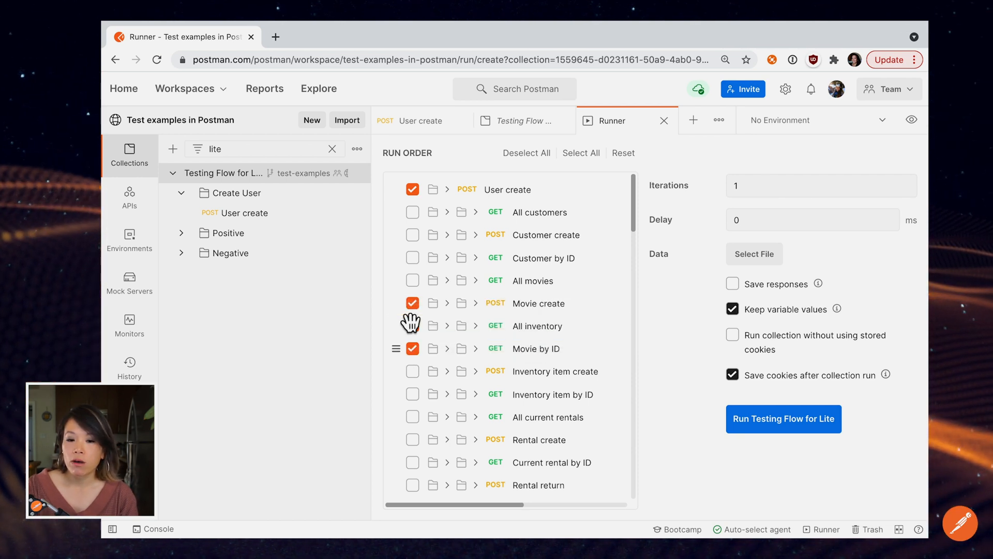
click(412, 326)
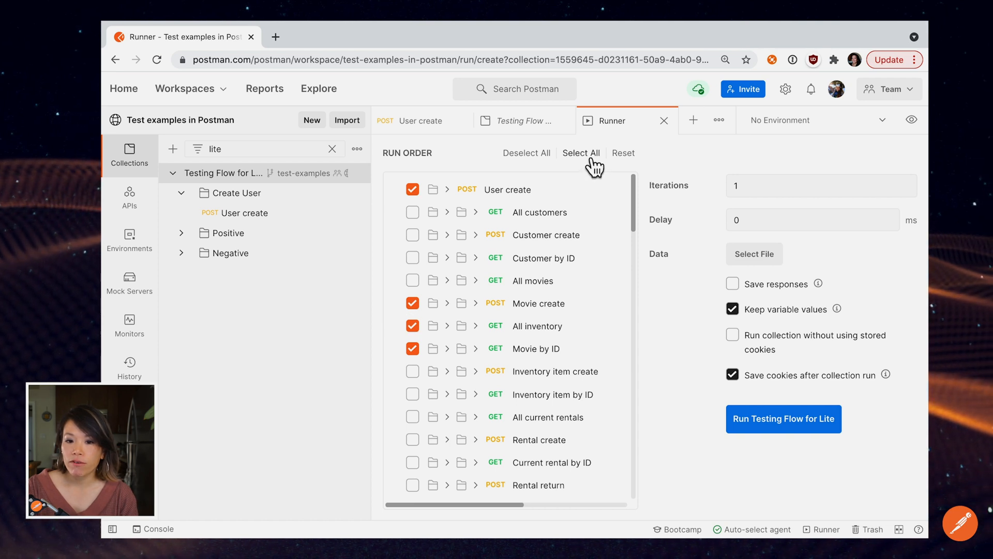
click(580, 153)
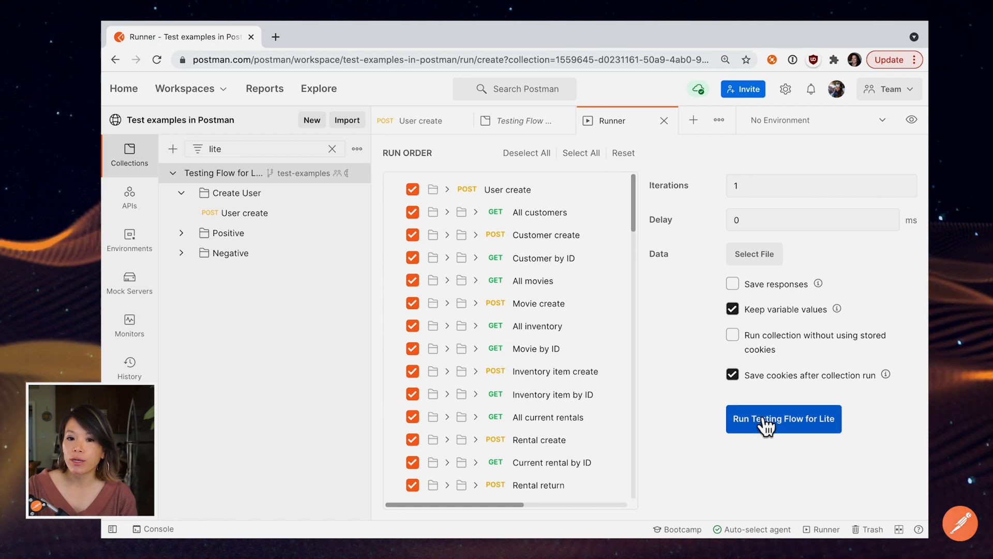
- Run the collection, filter to failed tests and inspect the failing User create request's headers
click(782, 419)
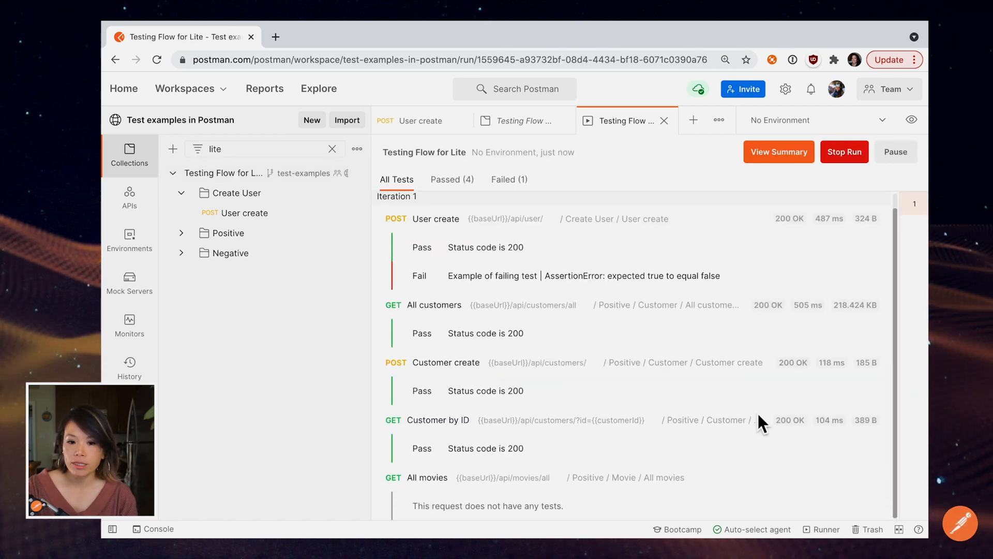
scroll(down, 3)
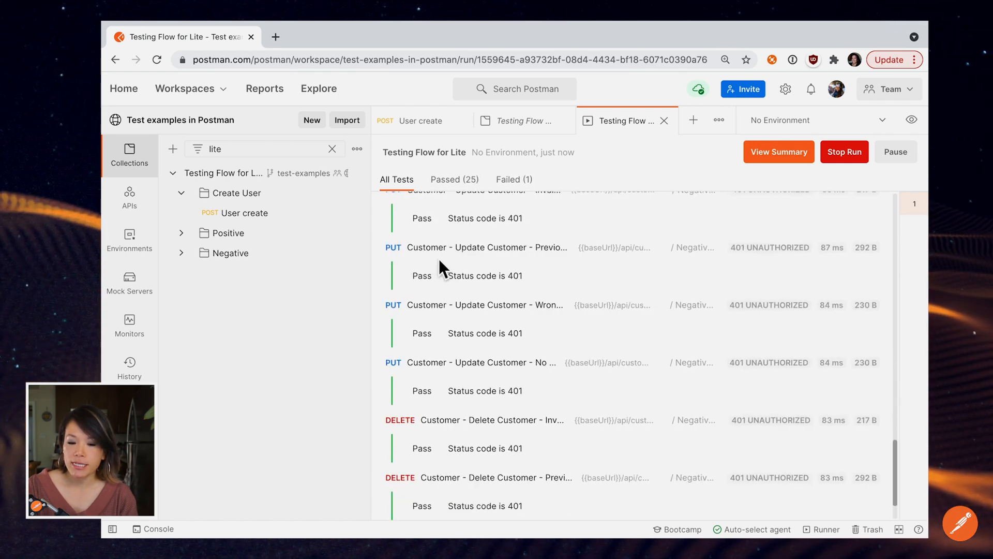
scroll(down, 3)
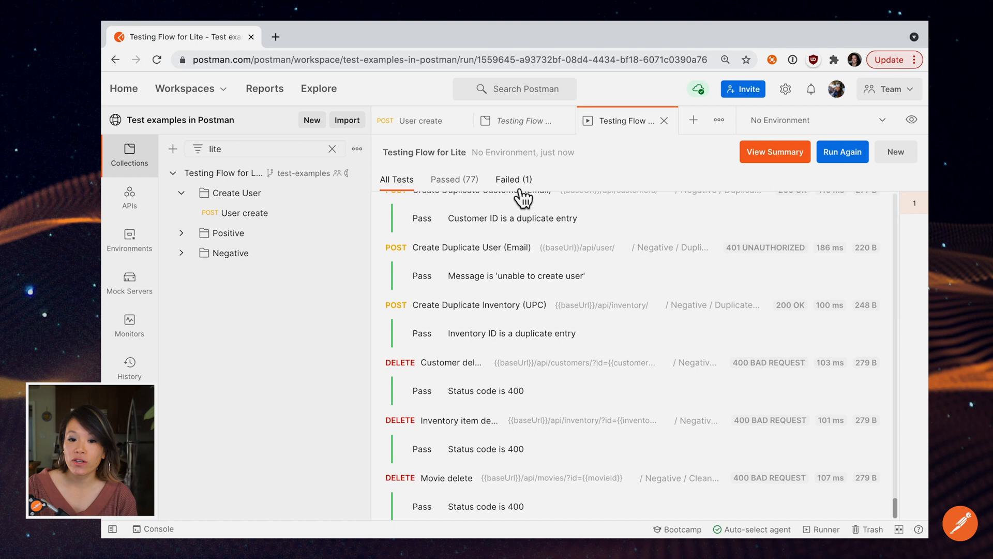
click(513, 179)
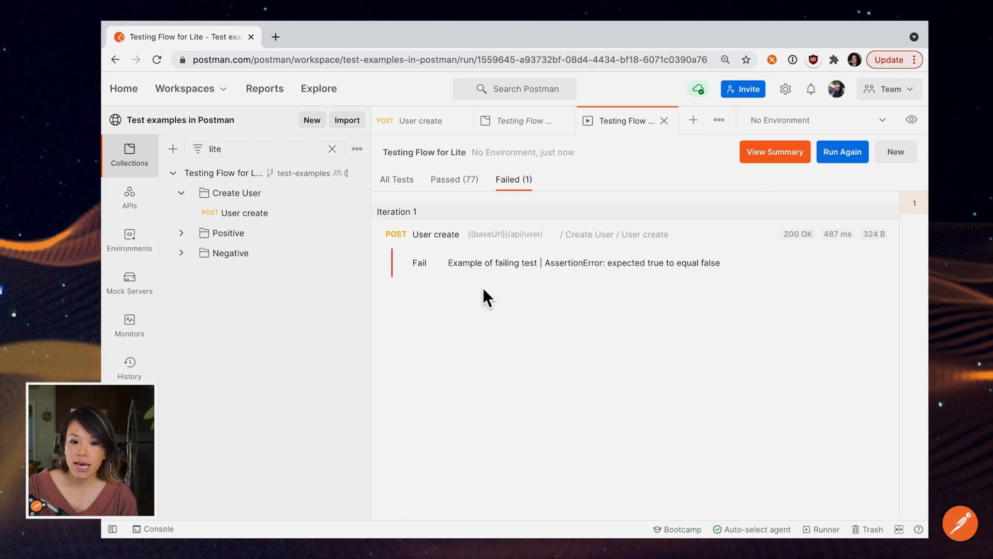
mouse_move(731, 283)
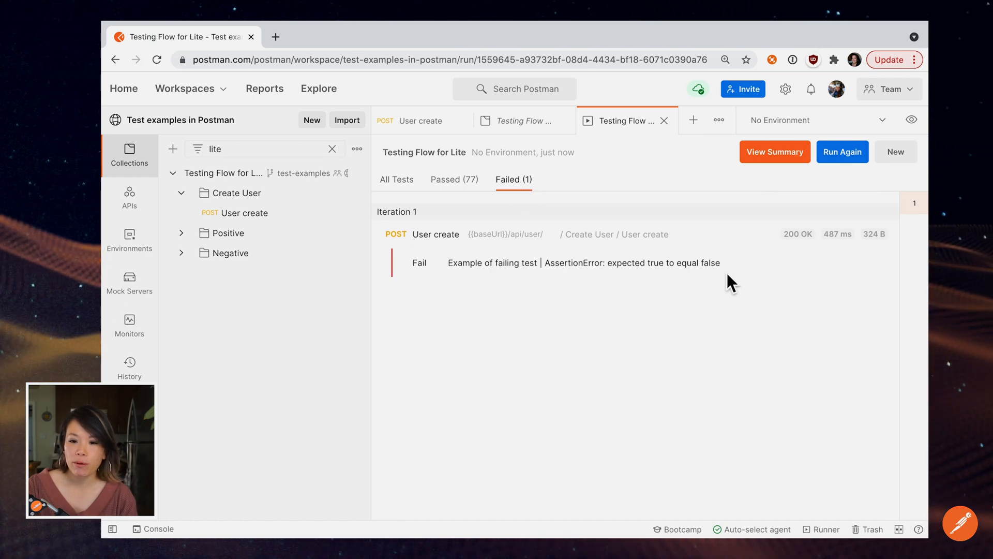
mouse_move(436, 233)
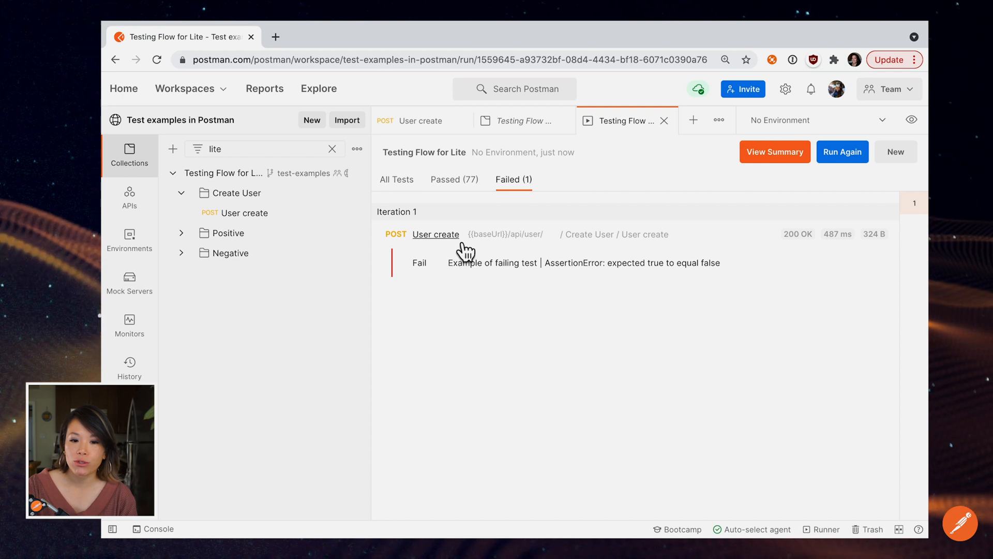
click(435, 234)
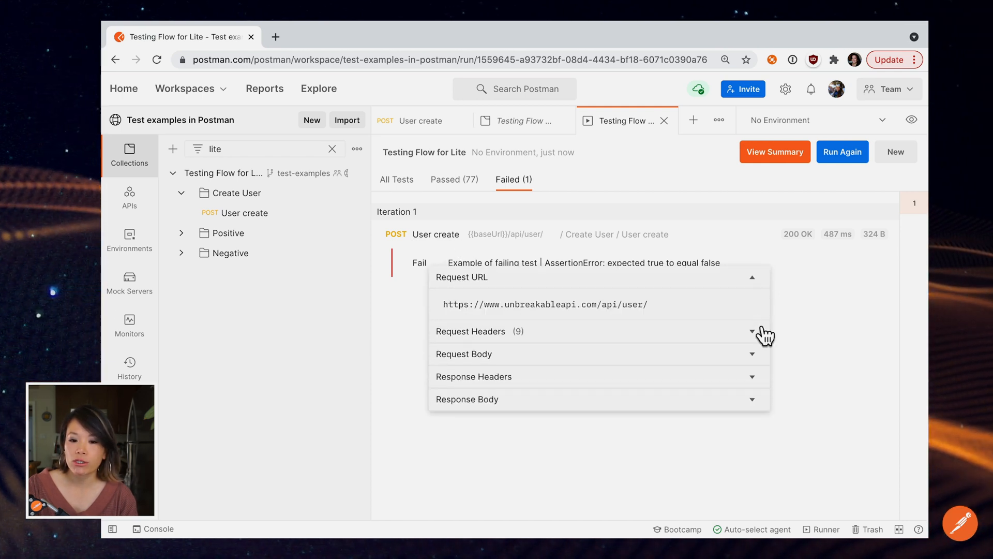
click(752, 331)
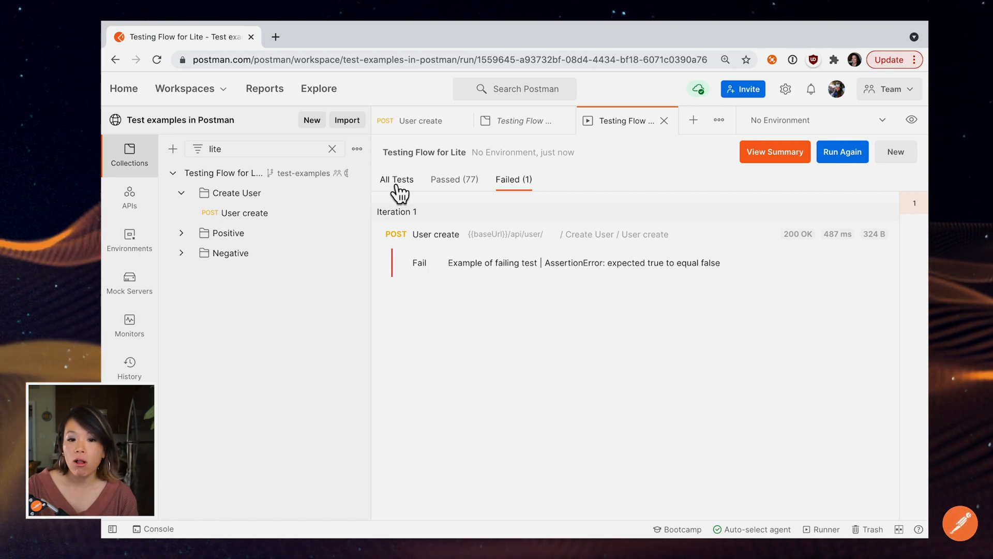
- Review all tests and the run summary, then start a second run and stop it
click(396, 179)
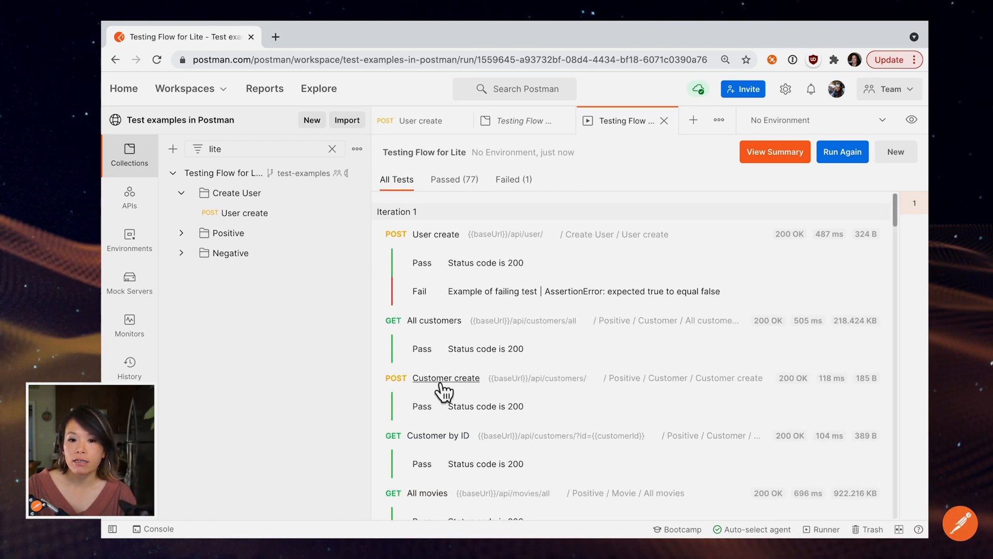
mouse_move(775, 151)
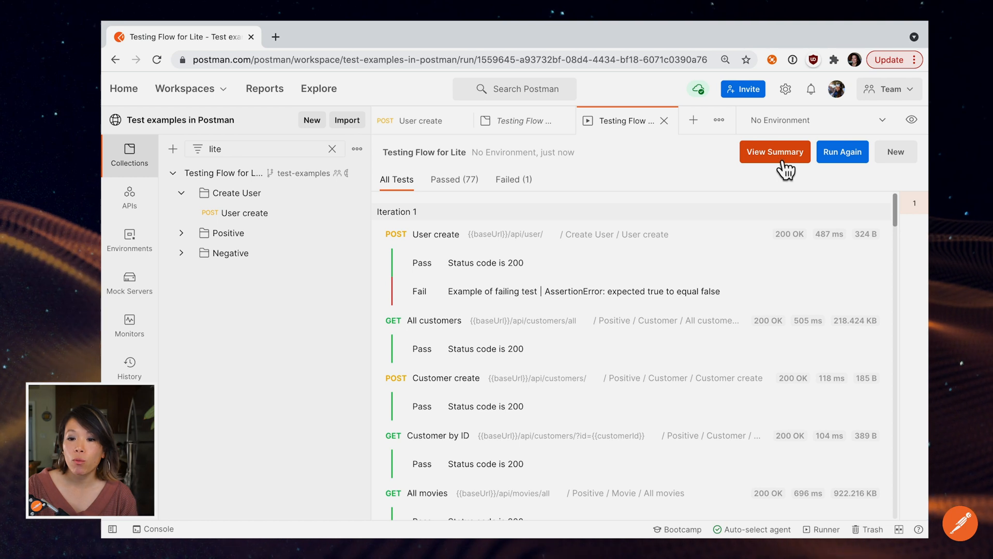
click(774, 151)
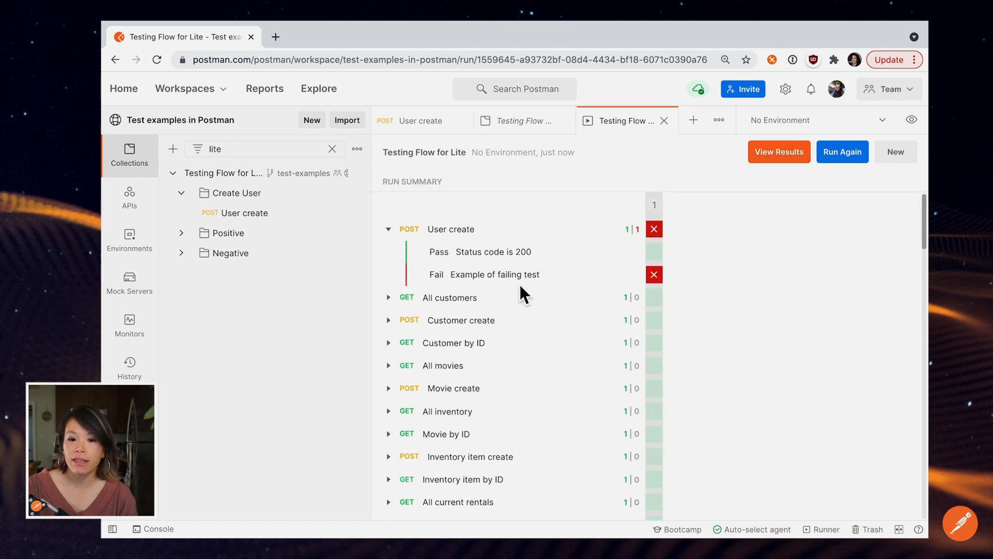
scroll(down, 3)
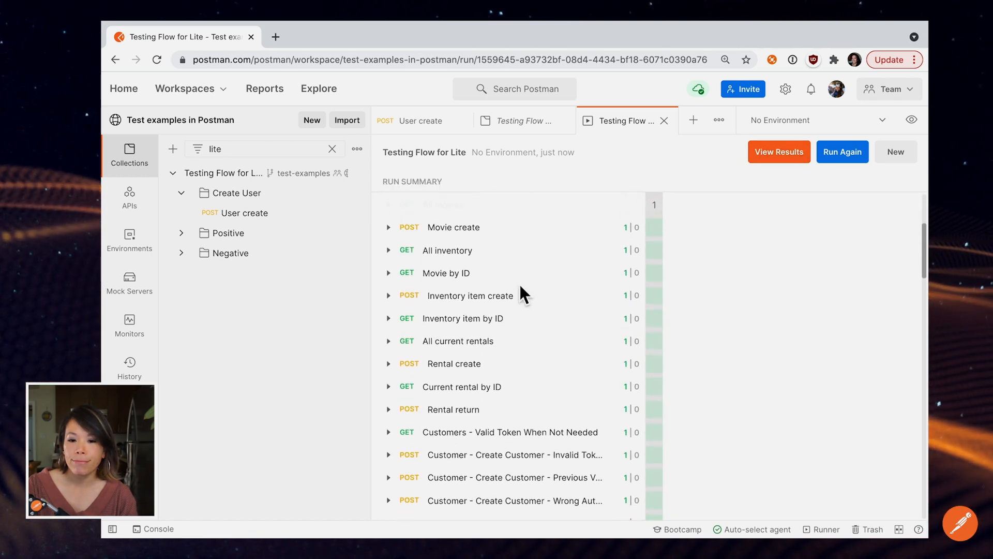
click(389, 227)
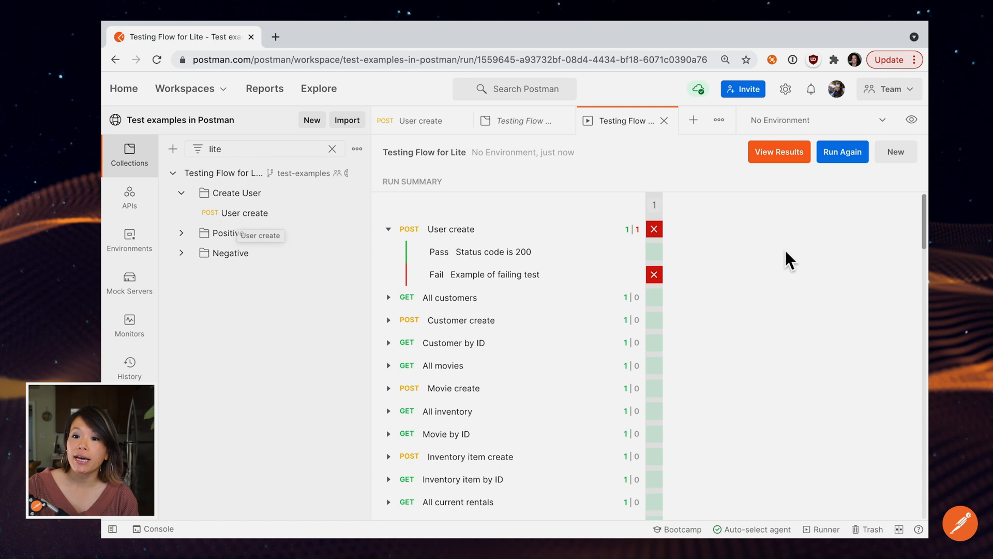
click(842, 151)
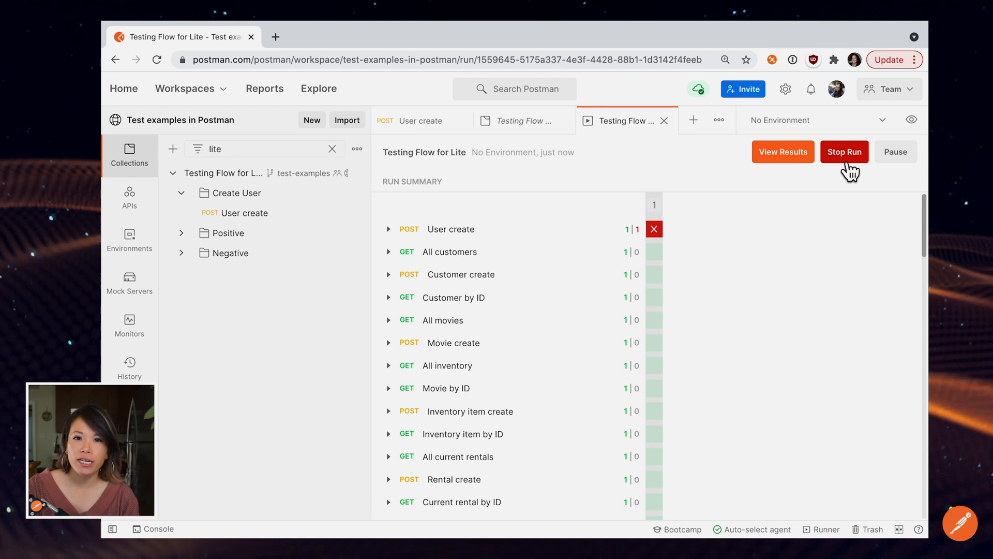
click(844, 151)
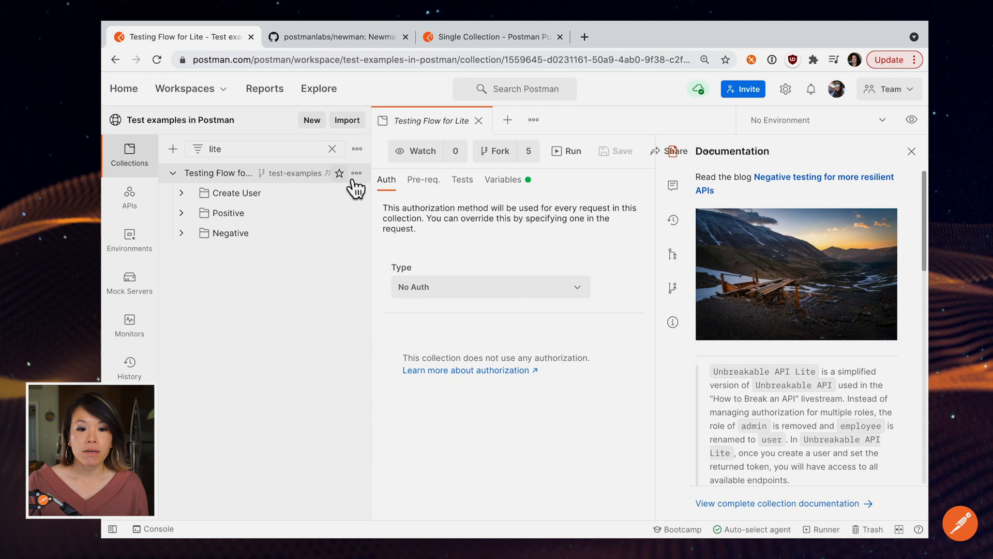
- Export Testing Flow for Lite as a file and switch to the newman GitHub repository
click(356, 173)
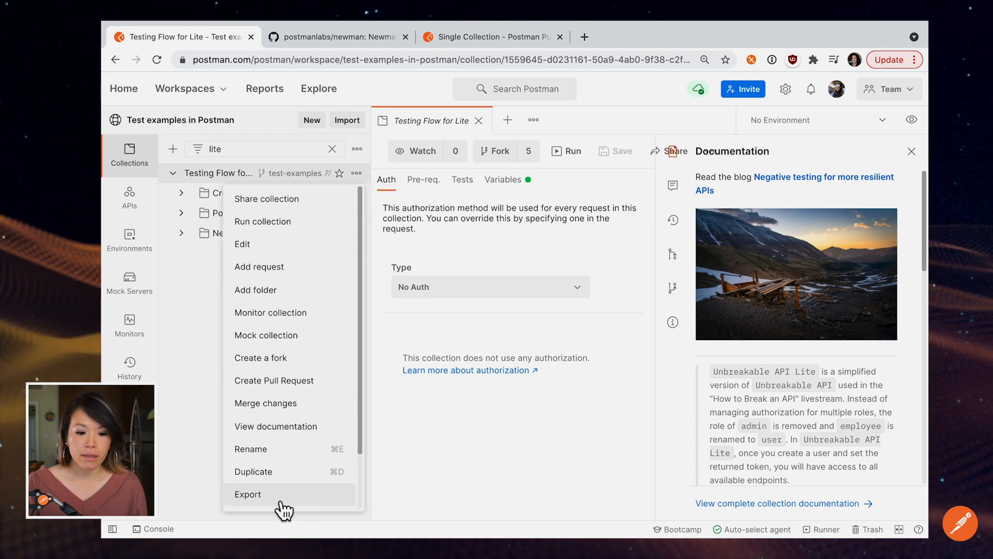
click(247, 494)
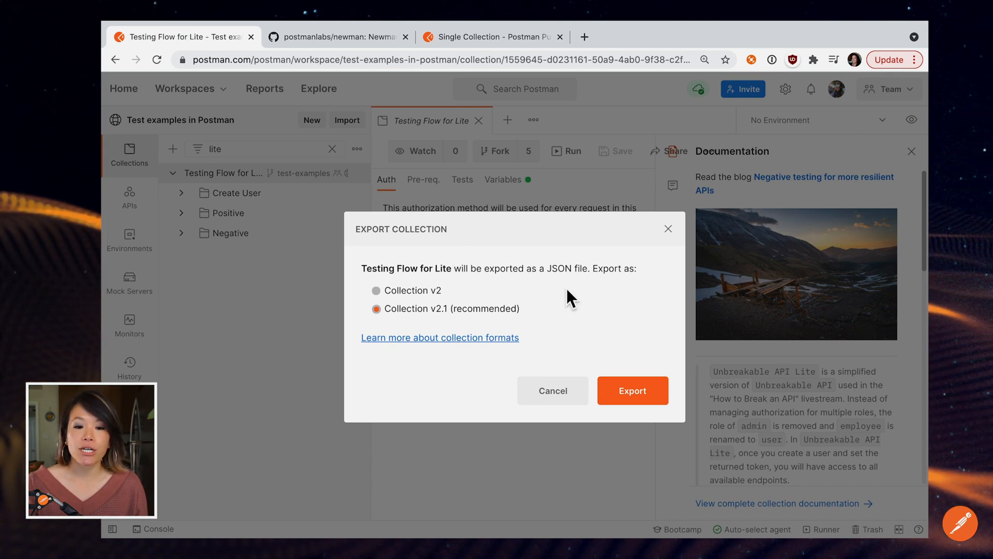
mouse_move(672, 355)
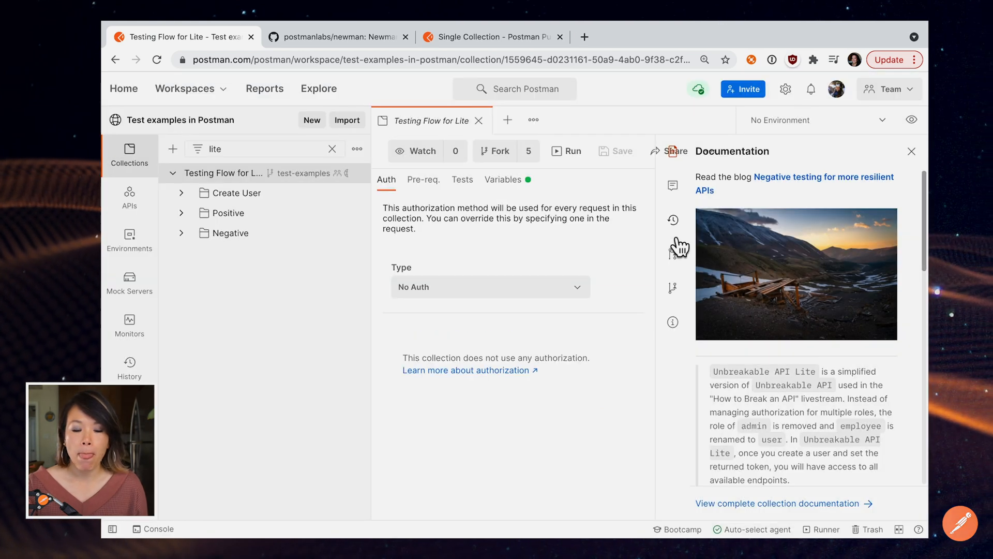
click(337, 37)
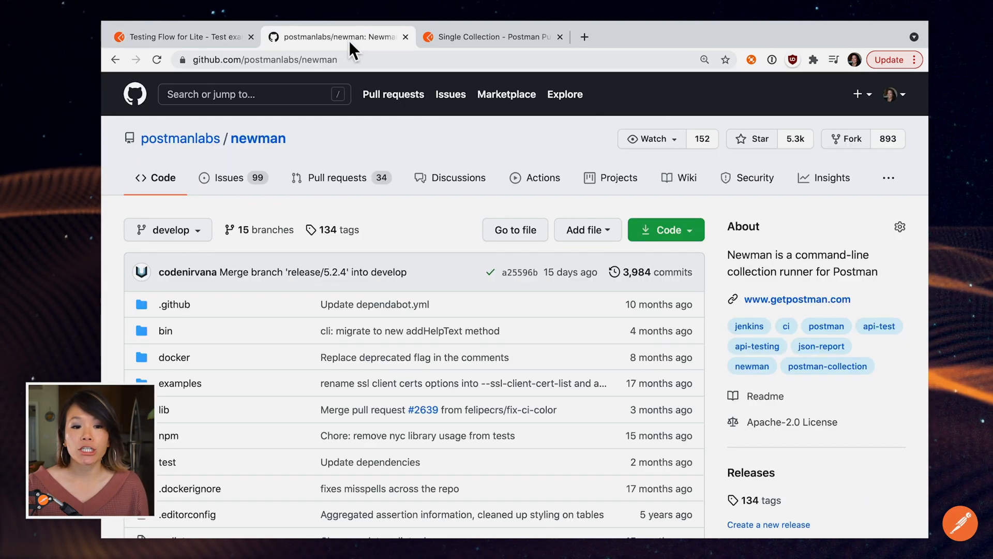
mouse_move(388, 167)
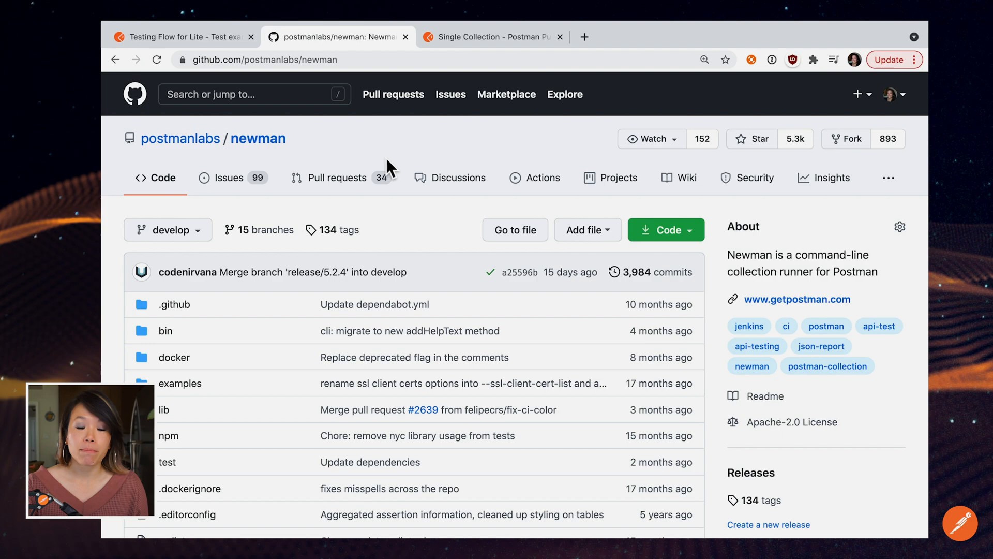
- Jump to the README's Getting started section with the npm install command
scroll(down, 3)
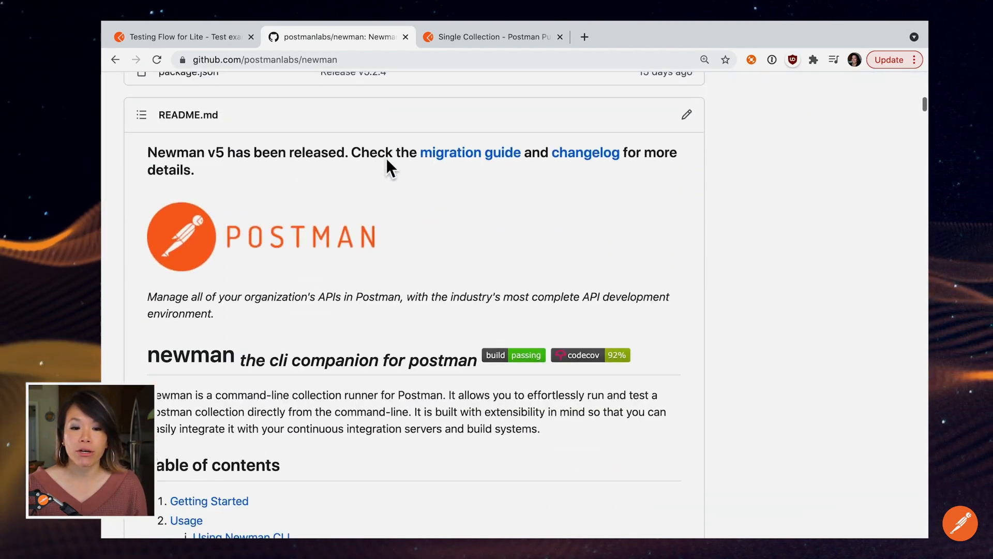
scroll(down, 3)
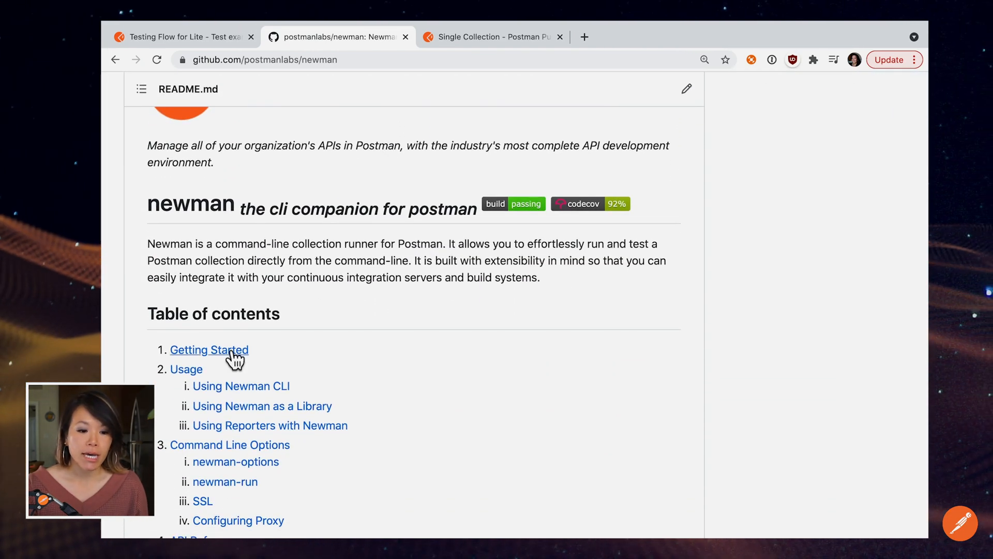
click(209, 349)
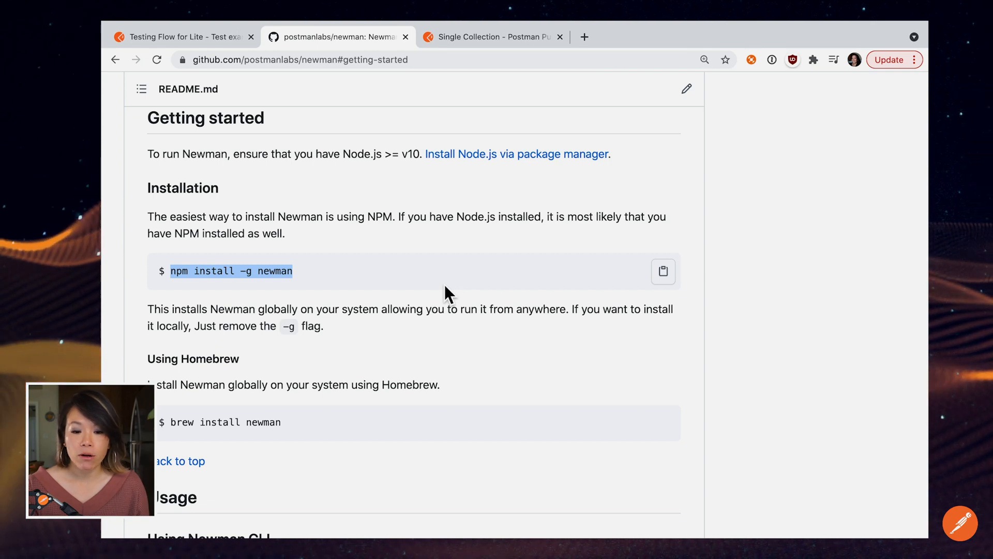
mouse_move(405, 507)
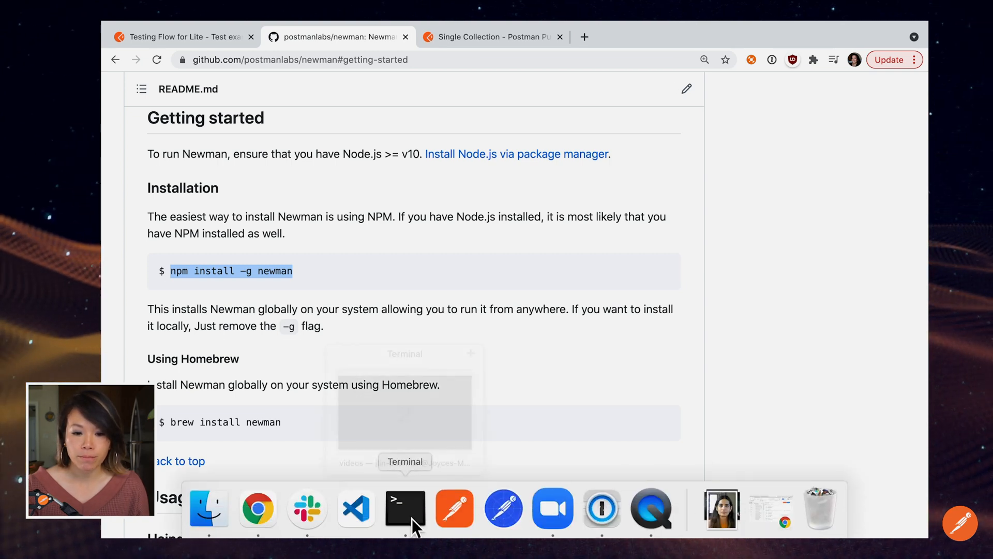
- Run newman run Testing\ Flow\ for\ Lite.postman_collection.json and scroll through the 78-assertion results
click(406, 508)
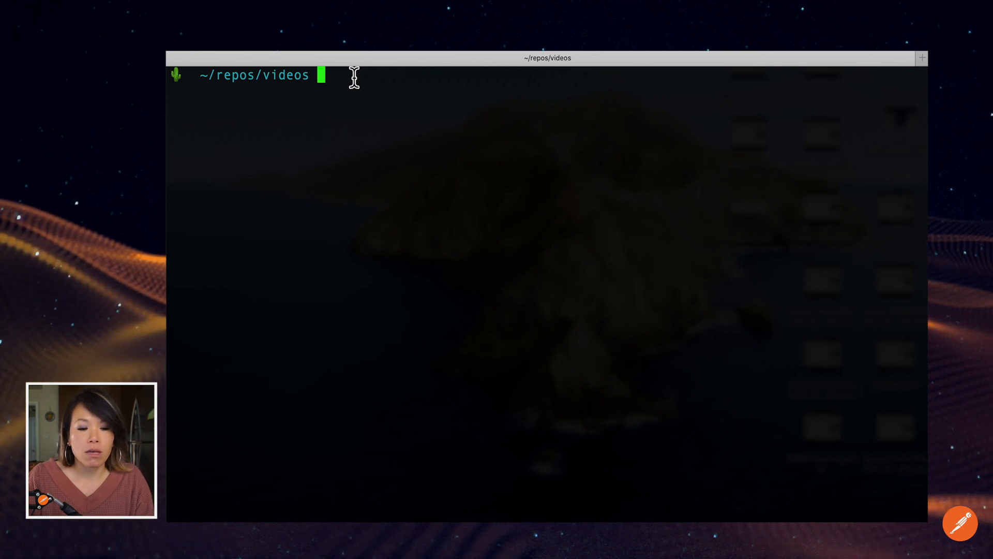
text(ls)
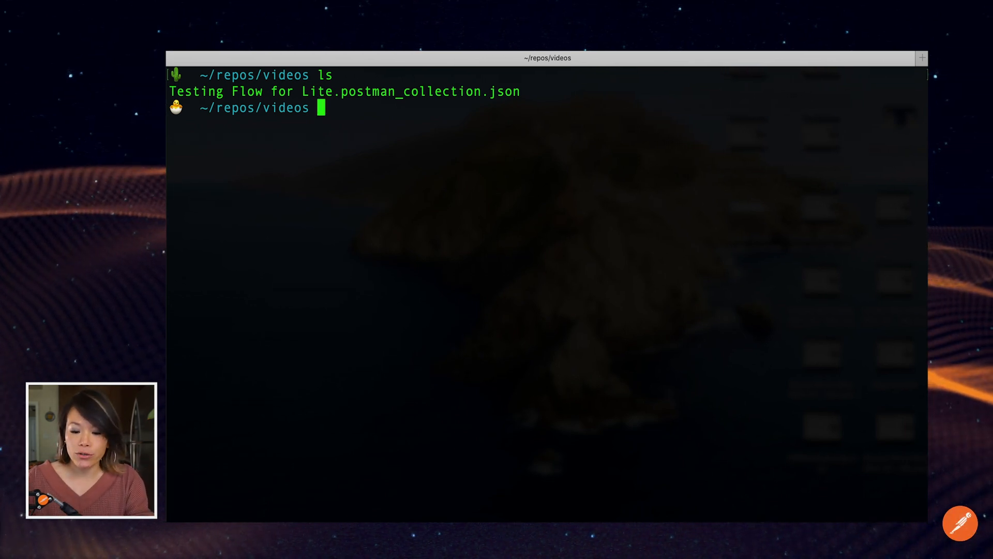
text(newman run)
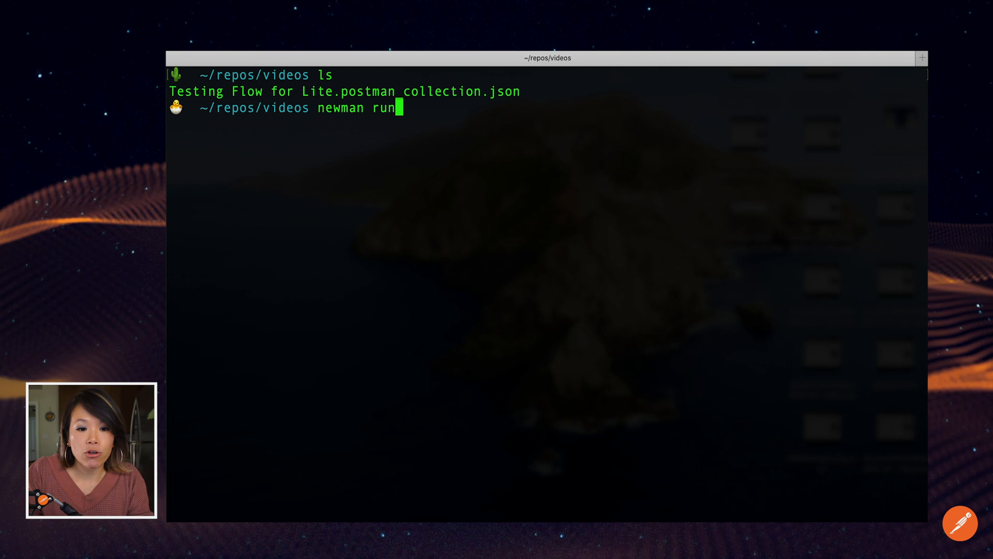
text(Testing\ Flow\ for\ Lite.postman_collection.json)
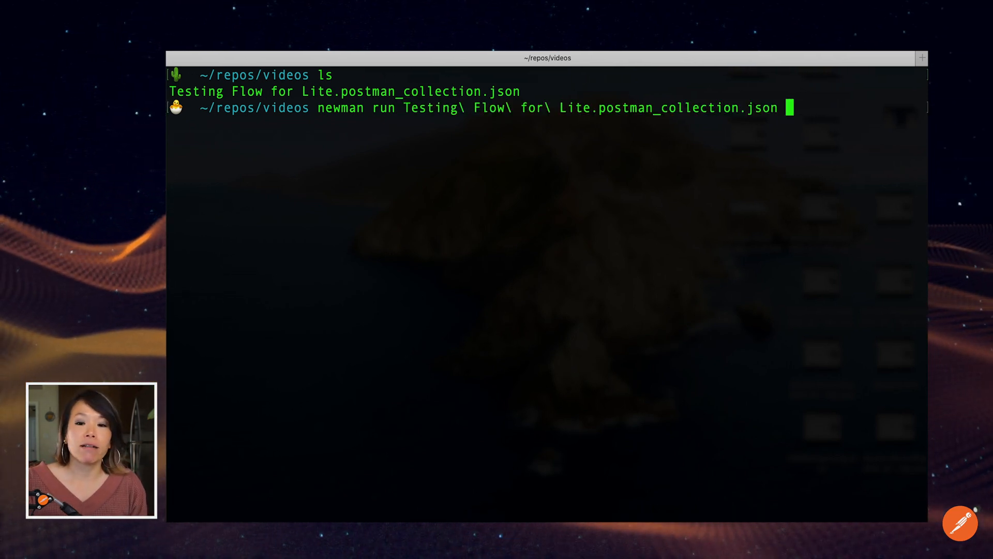
key(Return)
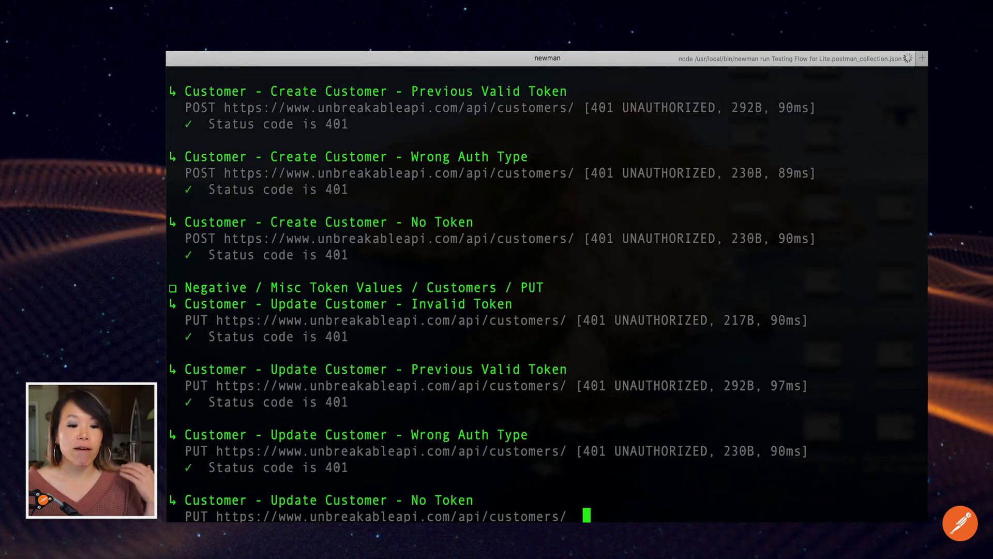
scroll(down, 3)
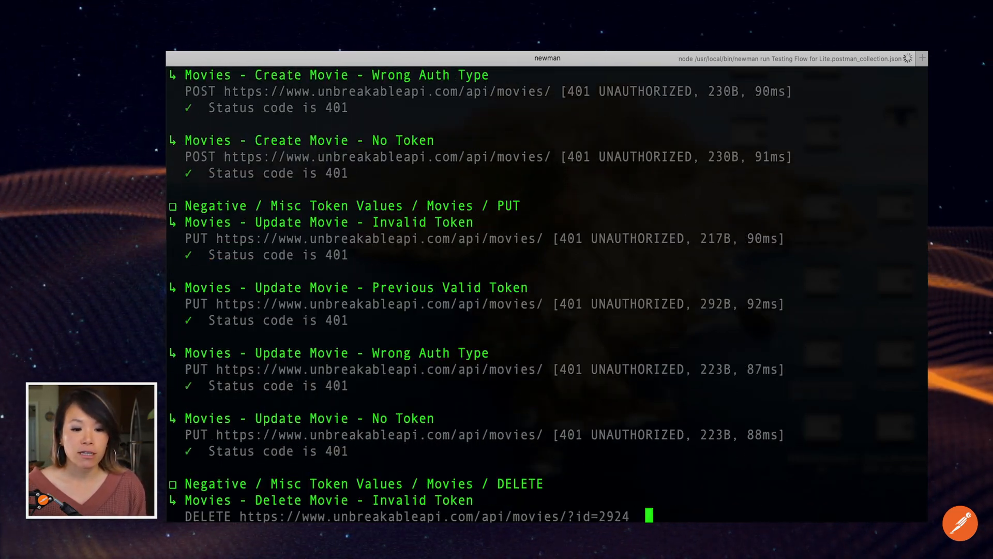
scroll(down, 3)
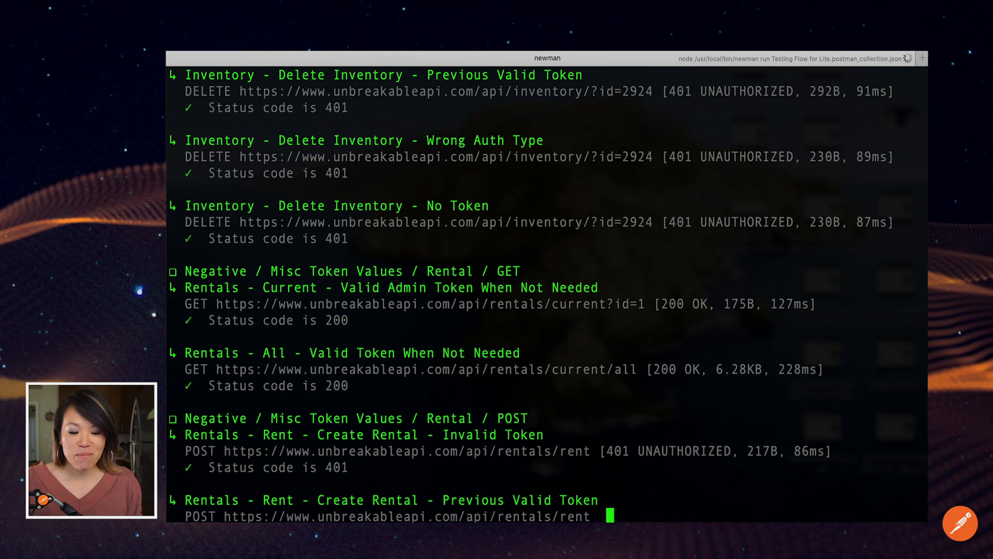
scroll(down, 3)
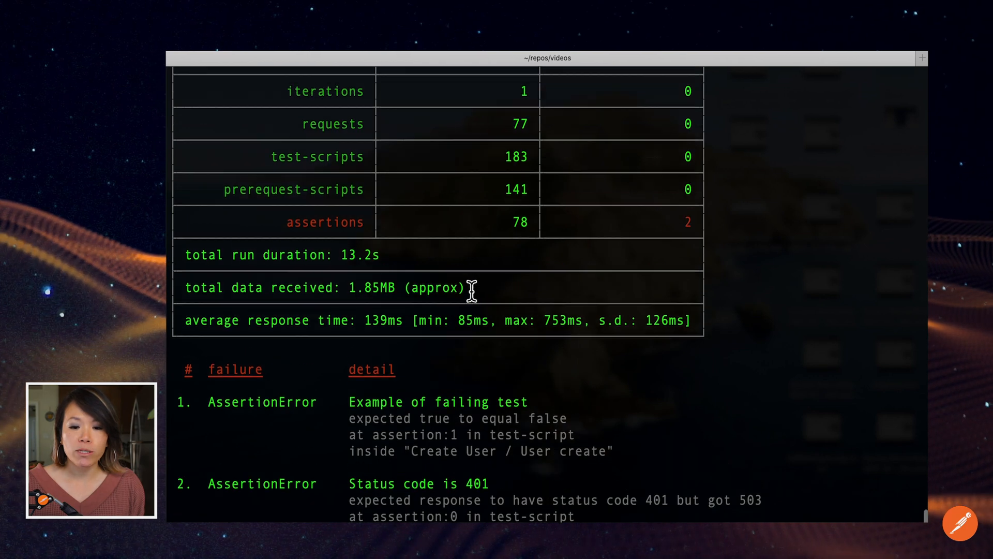
scroll(down, 3)
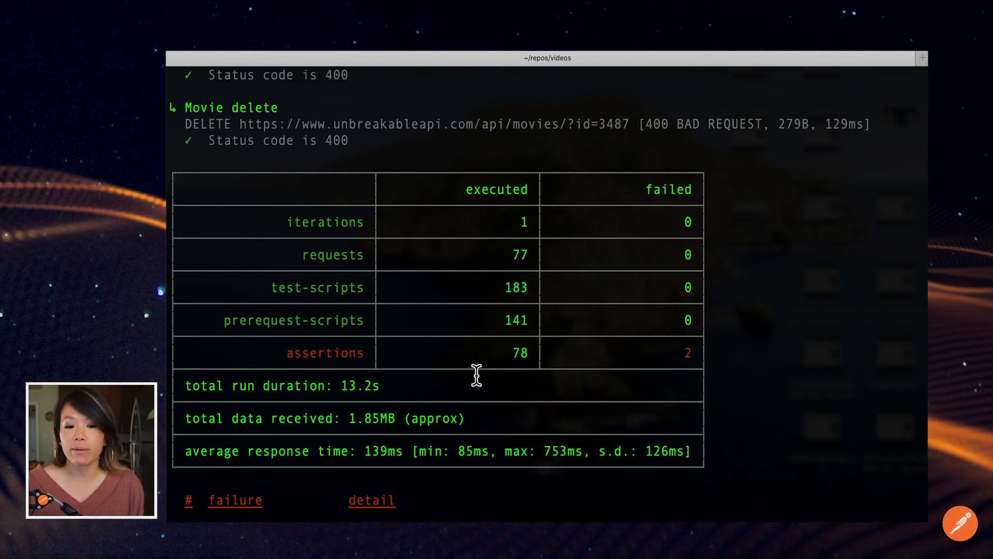
mouse_move(534, 363)
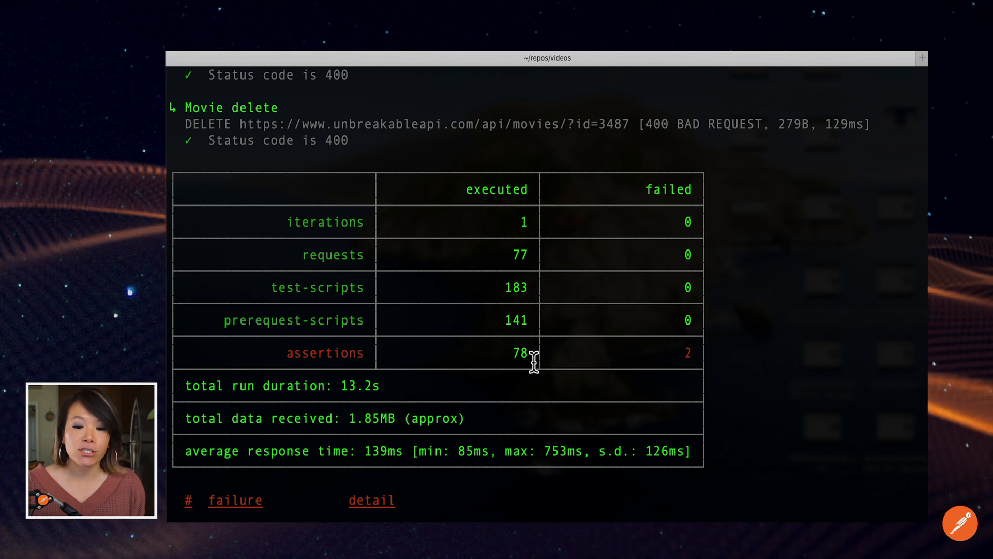
mouse_move(696, 360)
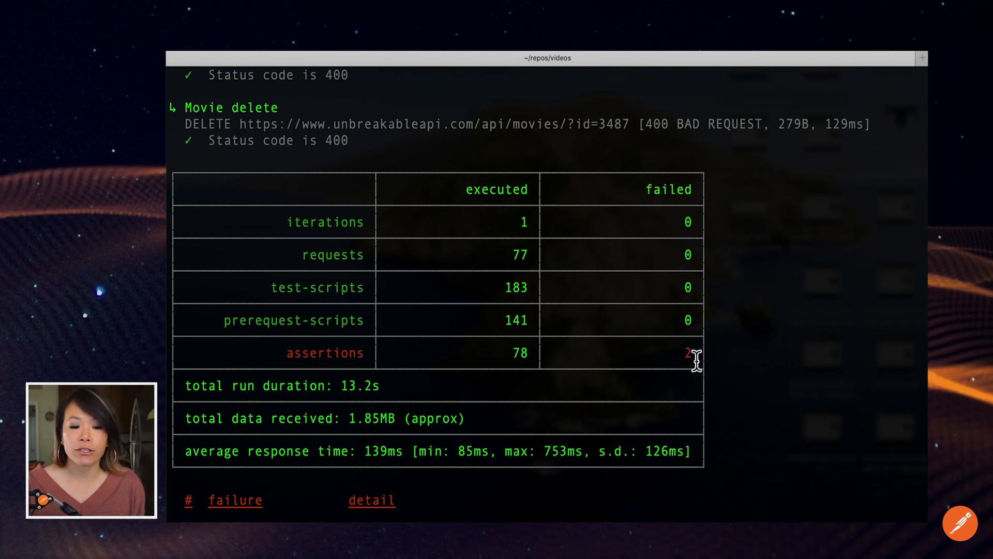
scroll(down, 3)
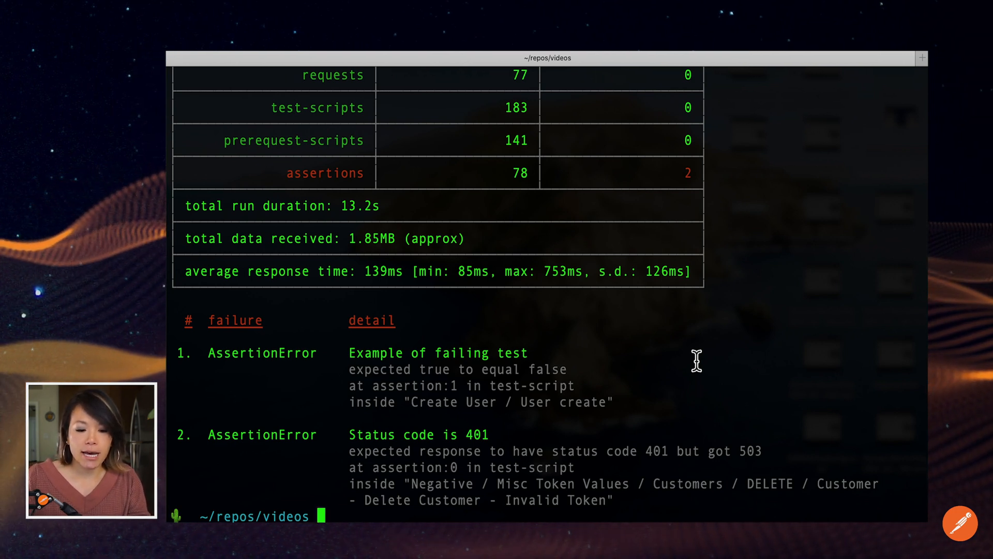
- Retype the newman run command with -e env.json, then delete the environment option
text(newman run Testing\ Flow\ for\ Lite.postman collection.json)
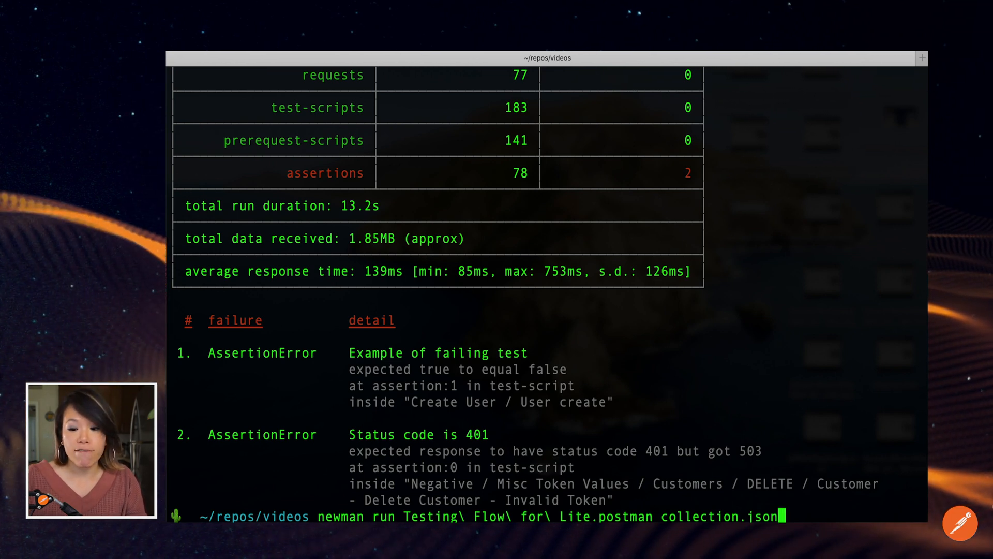
text(-e e)
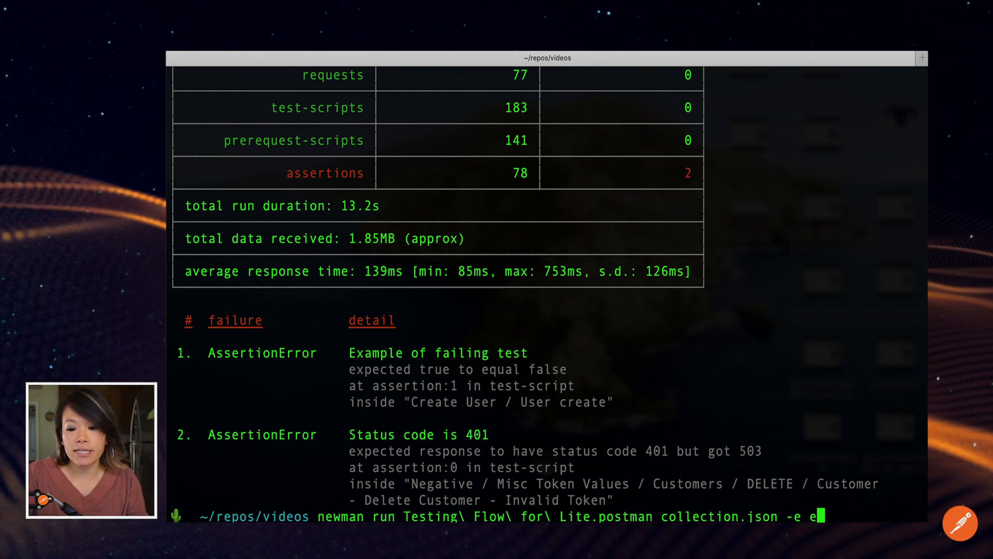
text(nv.json)
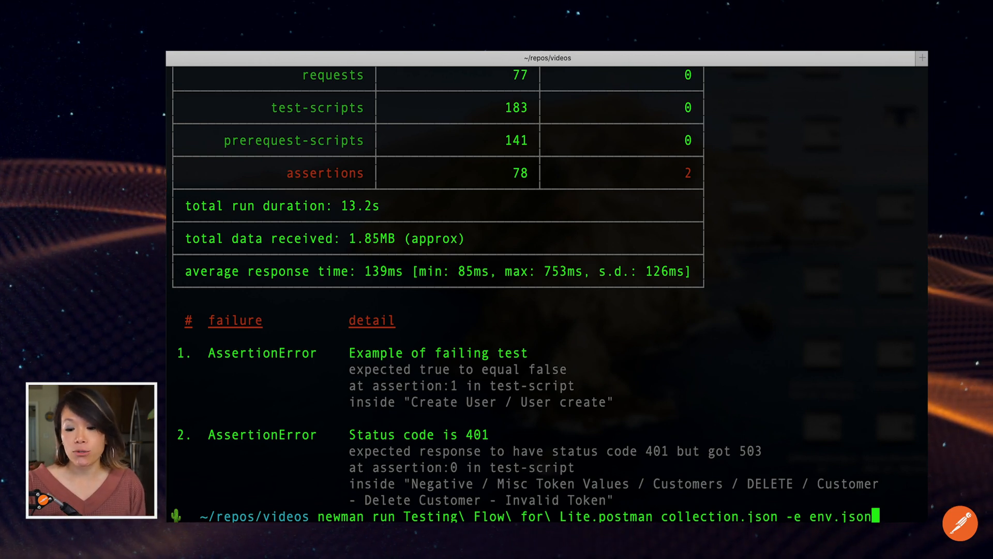
key(Backspace)
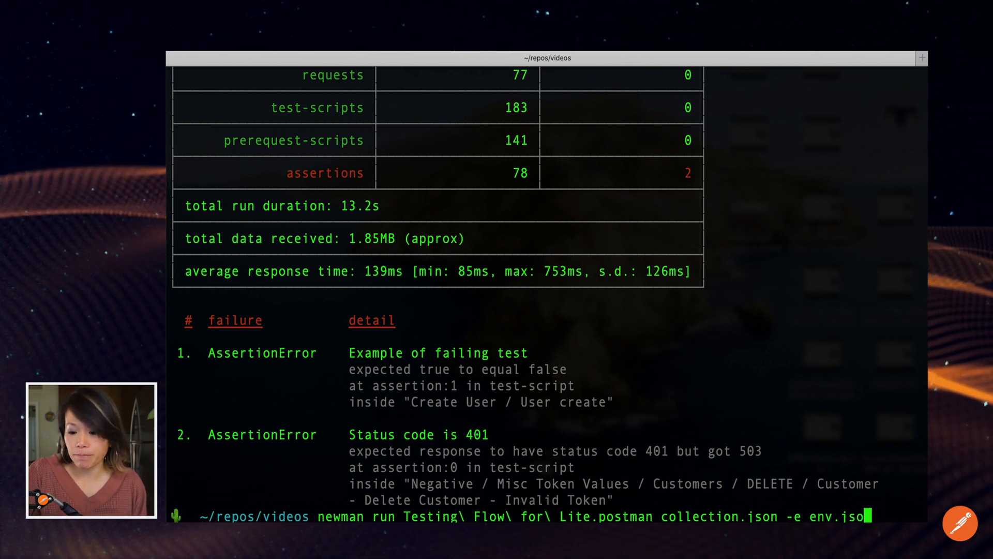
key(backspace)
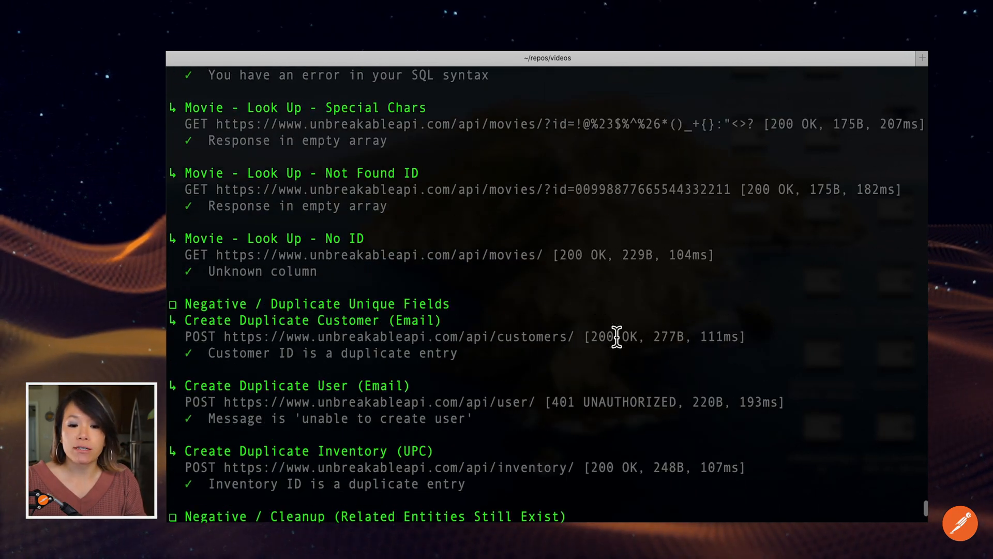
- Append the -r htmlextra reporter option to the newman run command
scroll(down, 3)
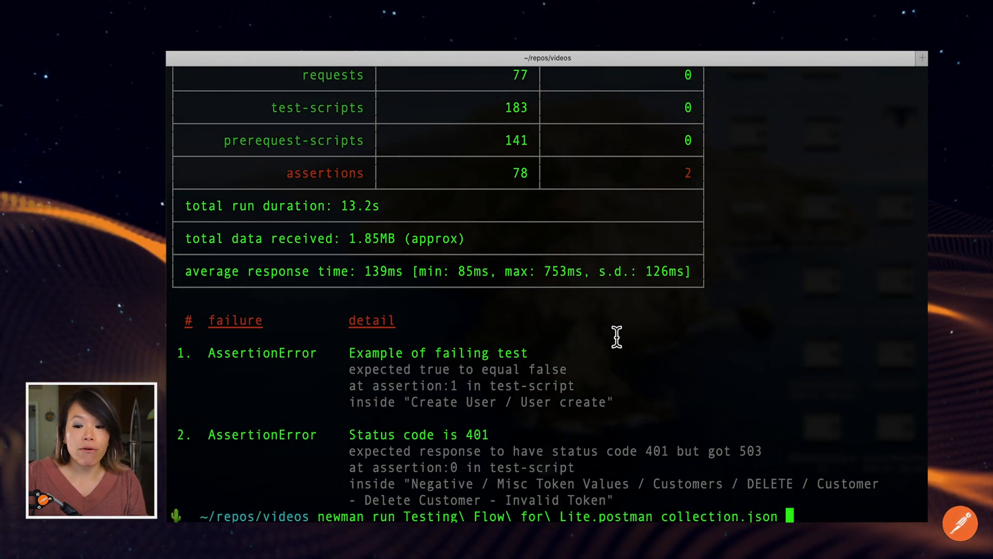
text(-r)
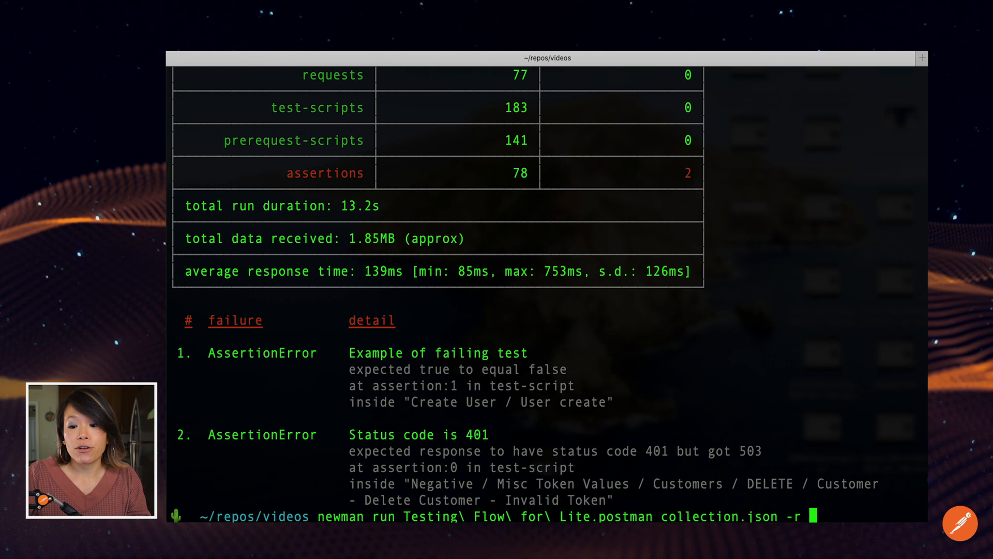
text(htm)
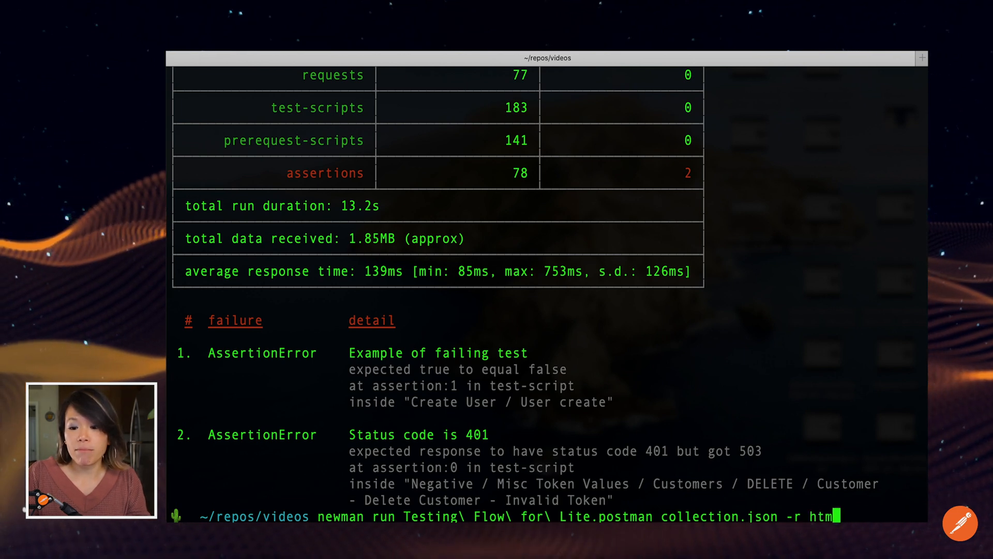
text(lextra)
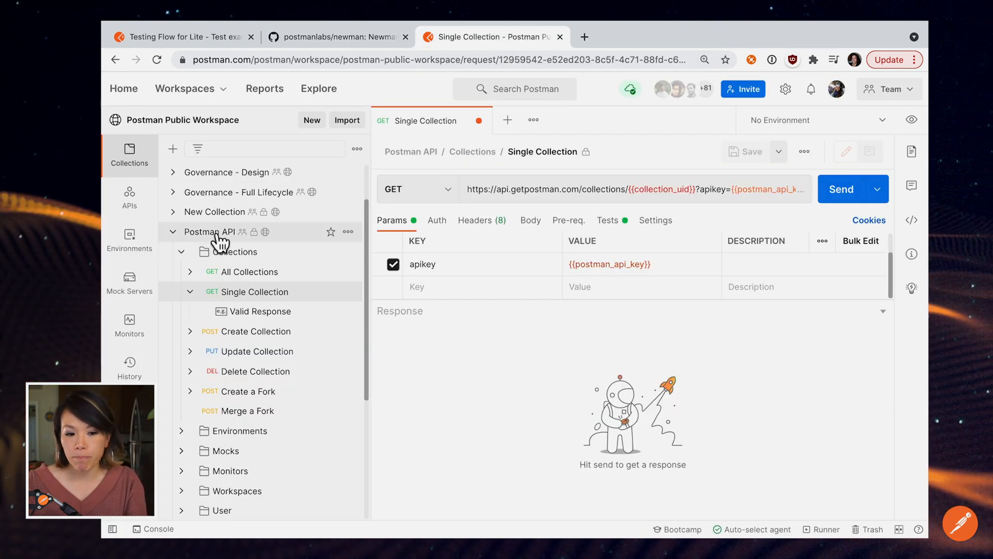
mouse_move(212, 231)
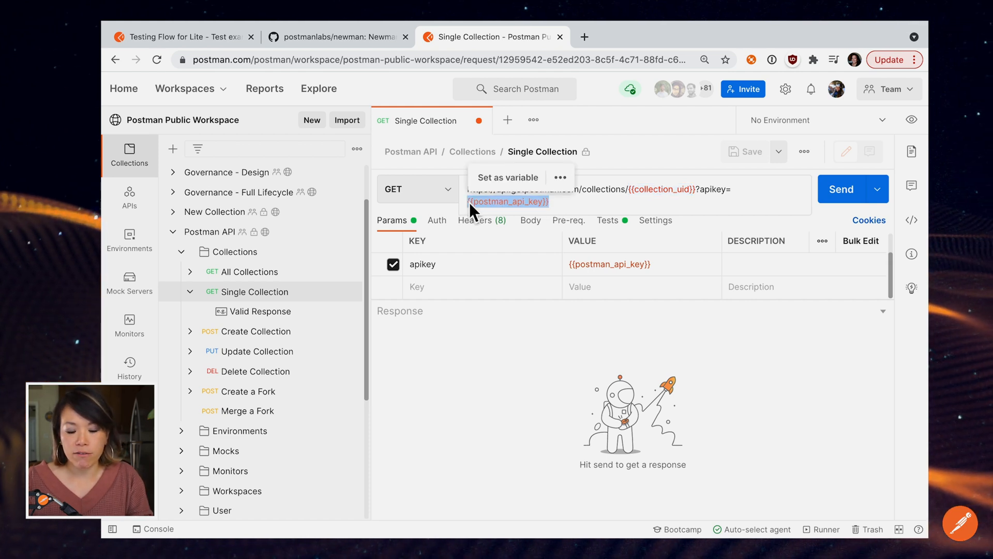
text(1234)
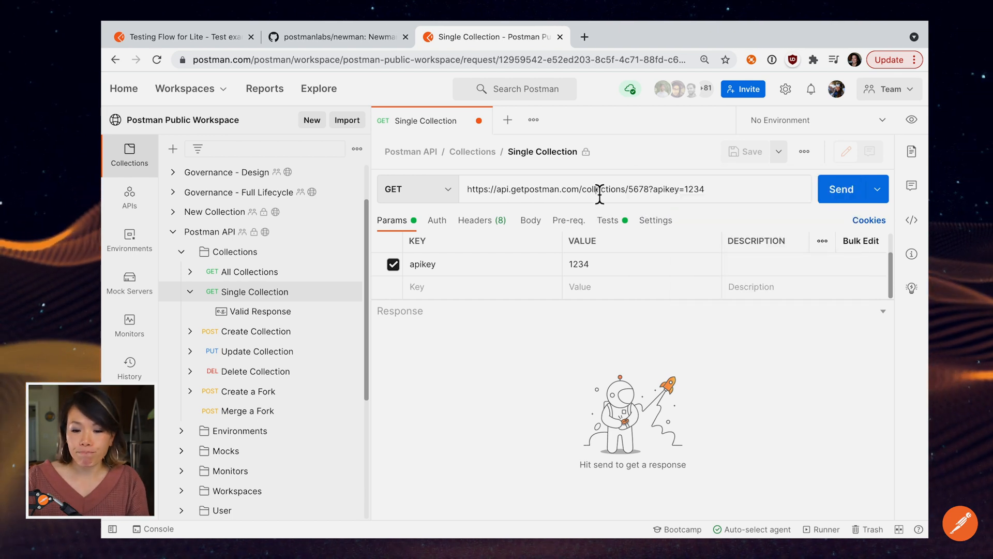
double_click(583, 188)
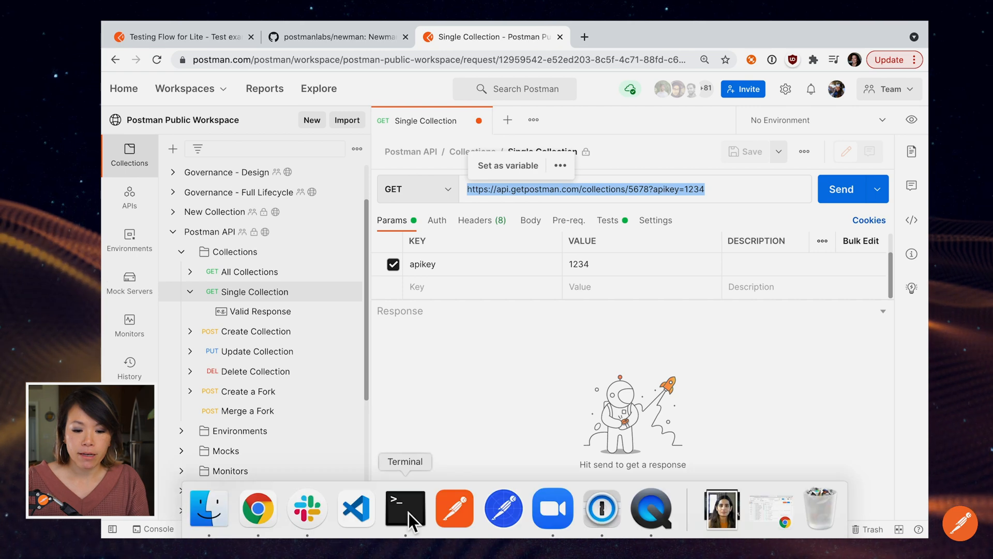
click(405, 506)
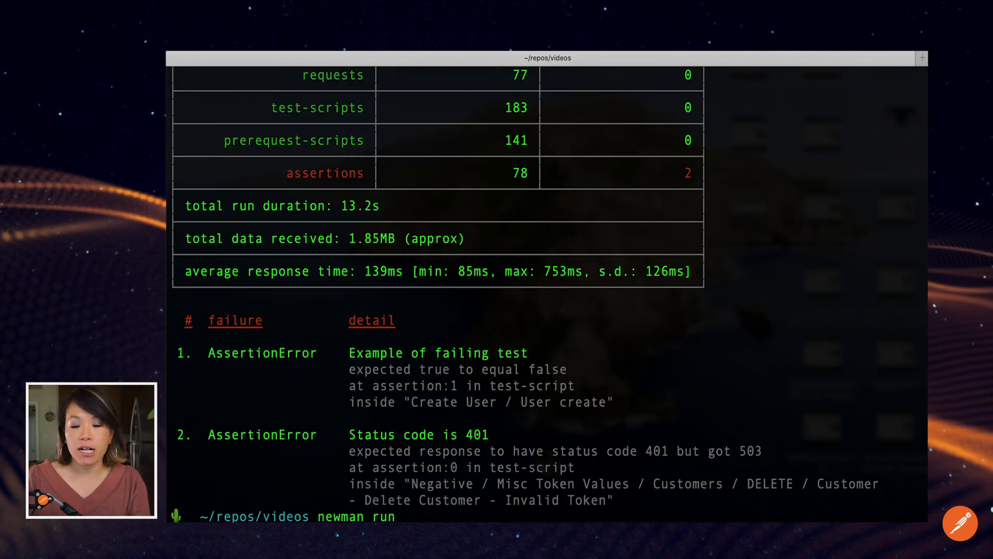
text(https://api.getpostman.com/collections/5678\?apikey\=1234)
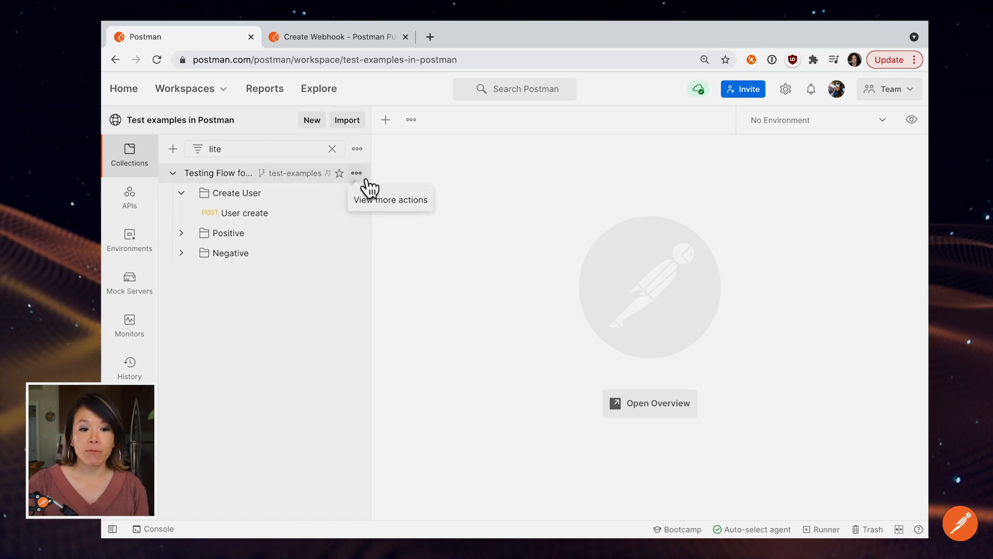
- Start a monitor for the Testing Flow for Lite collection named 'Health check'
click(357, 173)
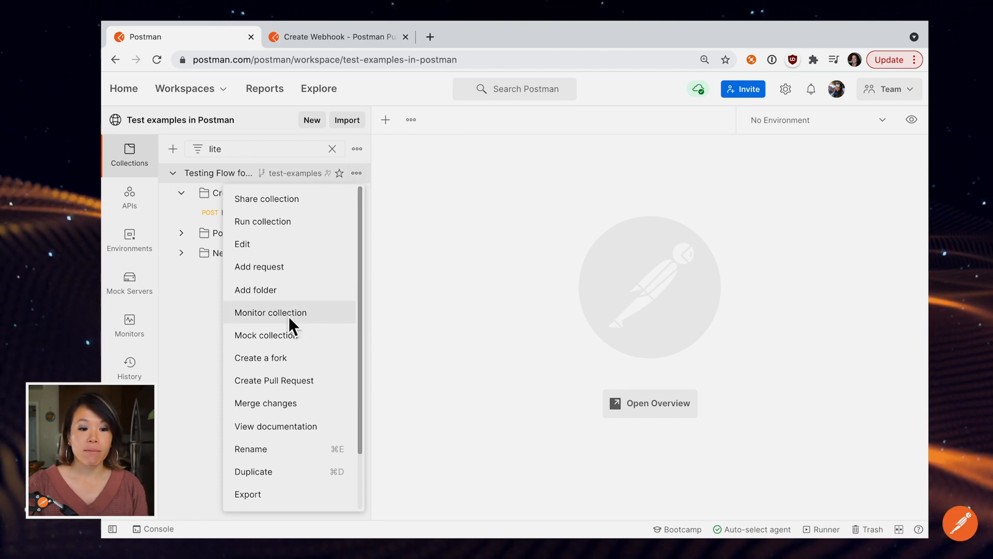
click(270, 312)
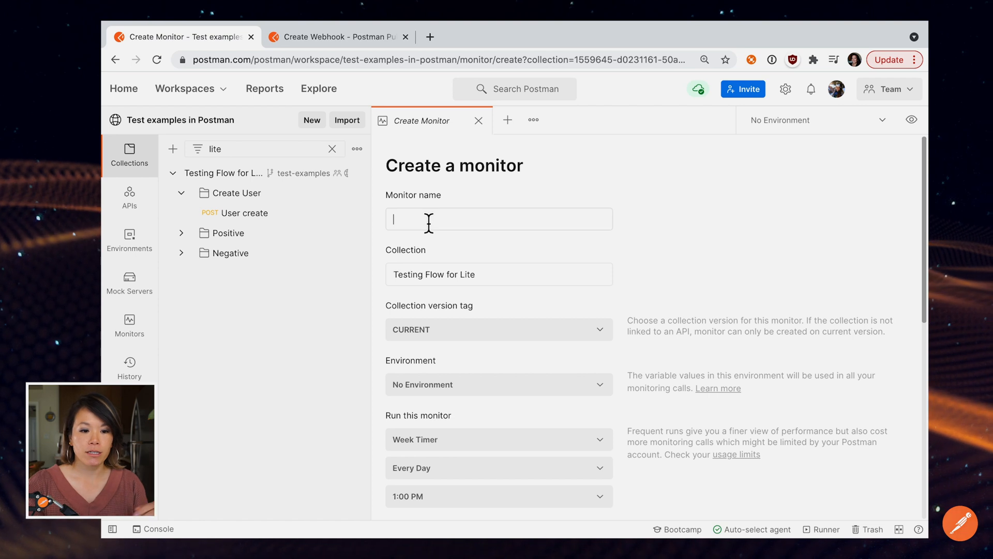
text(Health)
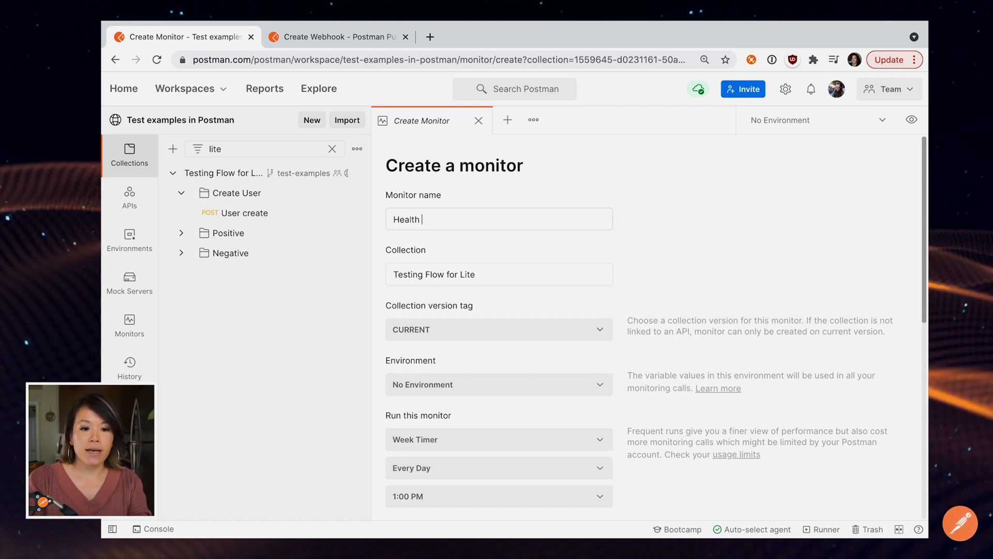
text(check)
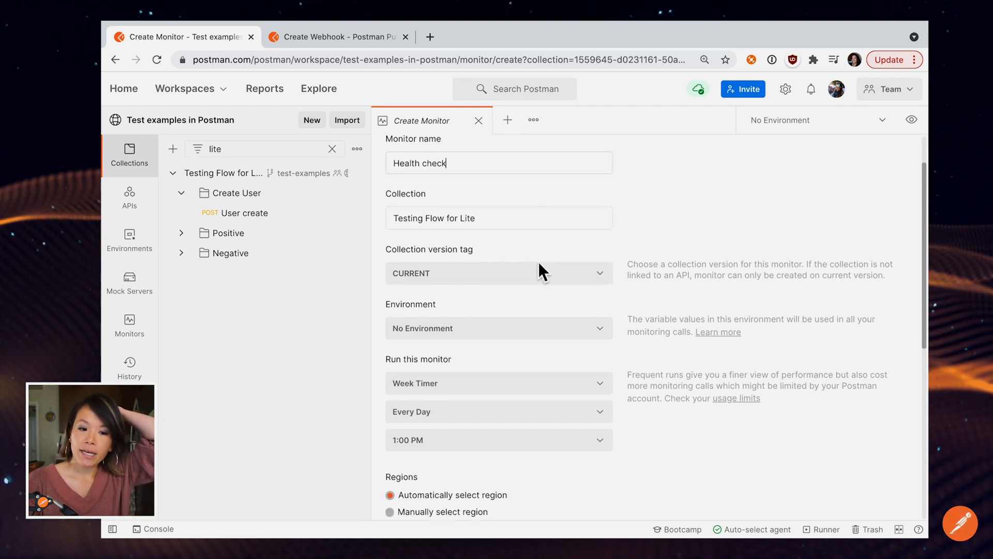
- Schedule the monitor on a Week Timer, Every Day at 12:00 AM, down to the Create button
scroll(down, 3)
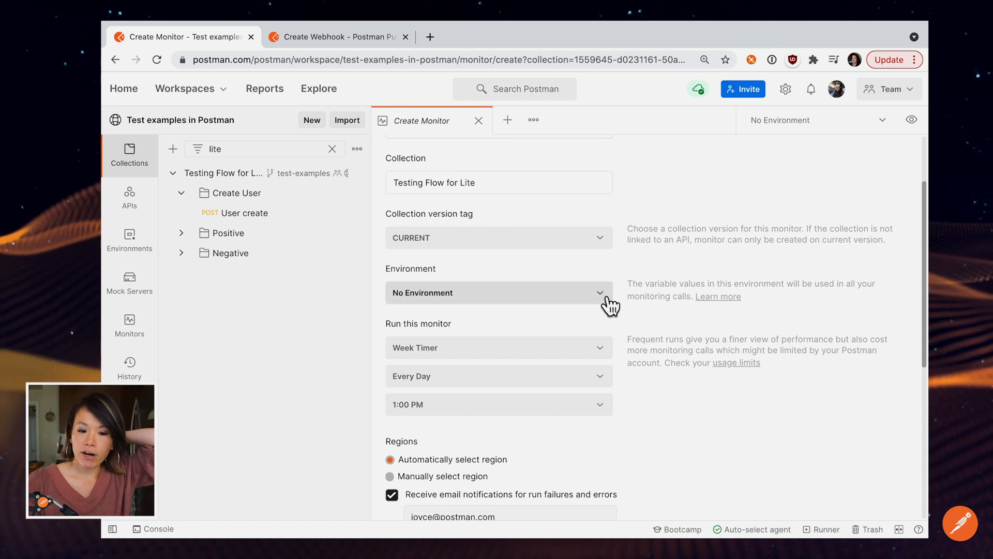
mouse_move(611, 322)
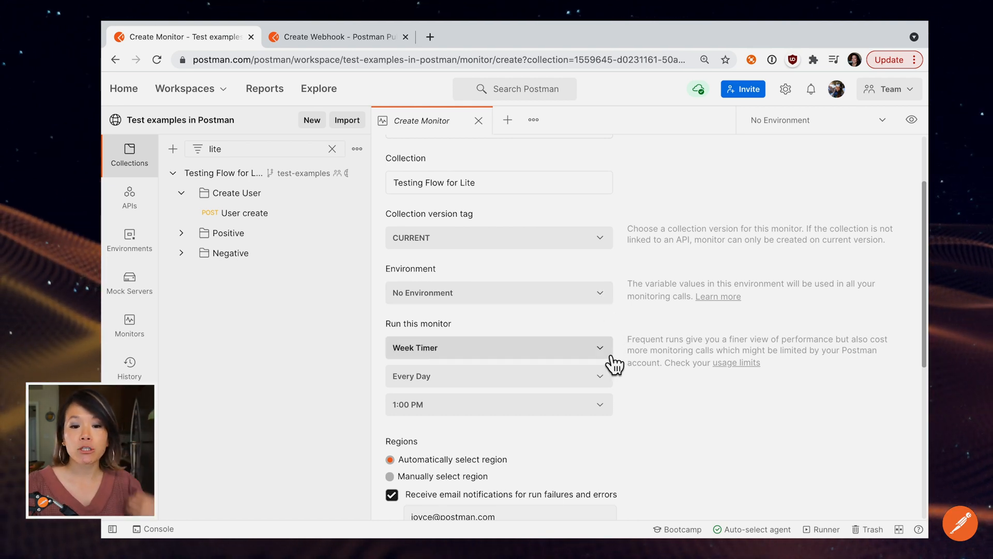
click(498, 347)
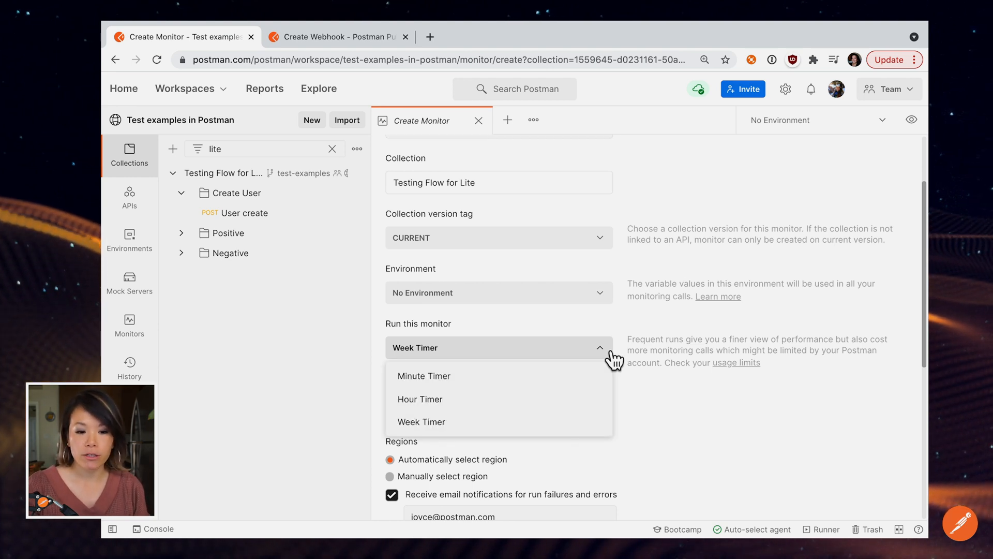
mouse_move(577, 393)
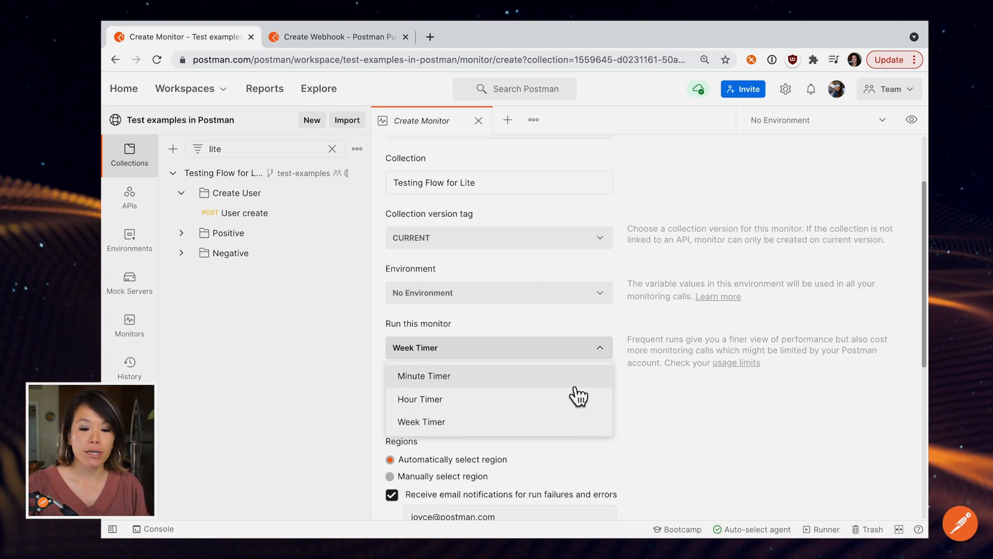
click(421, 421)
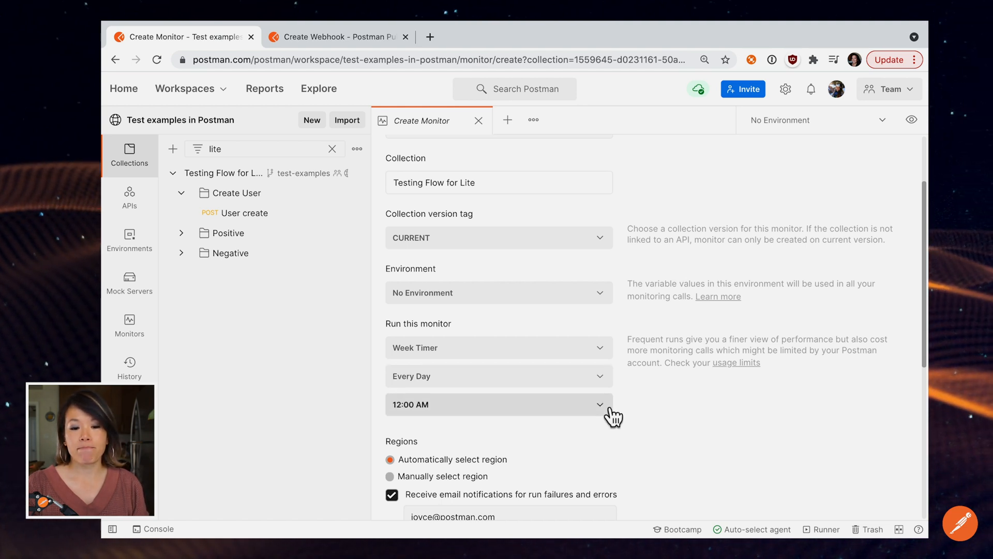
scroll(down, 3)
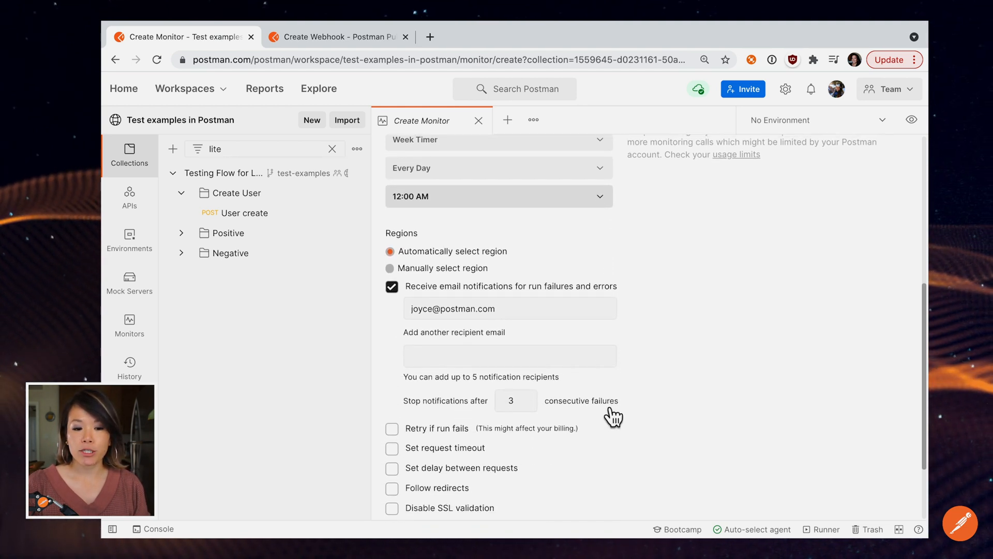
scroll(down, 3)
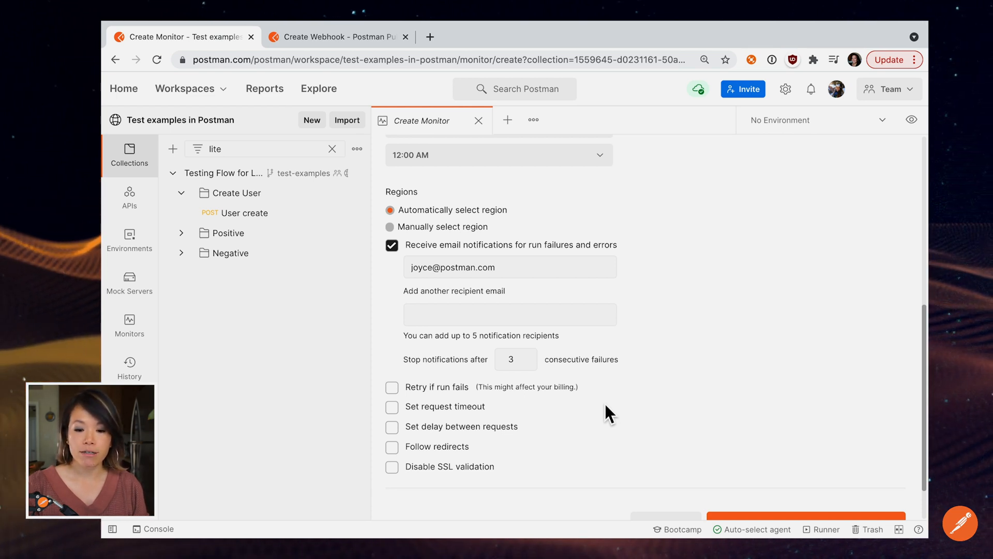
scroll(down, 3)
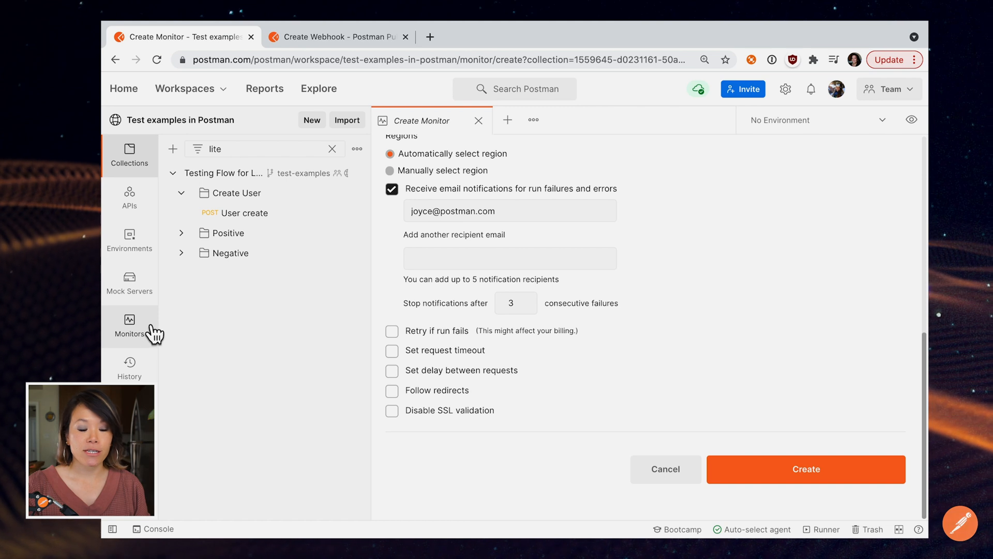
- Review the Weekly Health Check monitor's chart, Test Results and Console Log
click(129, 324)
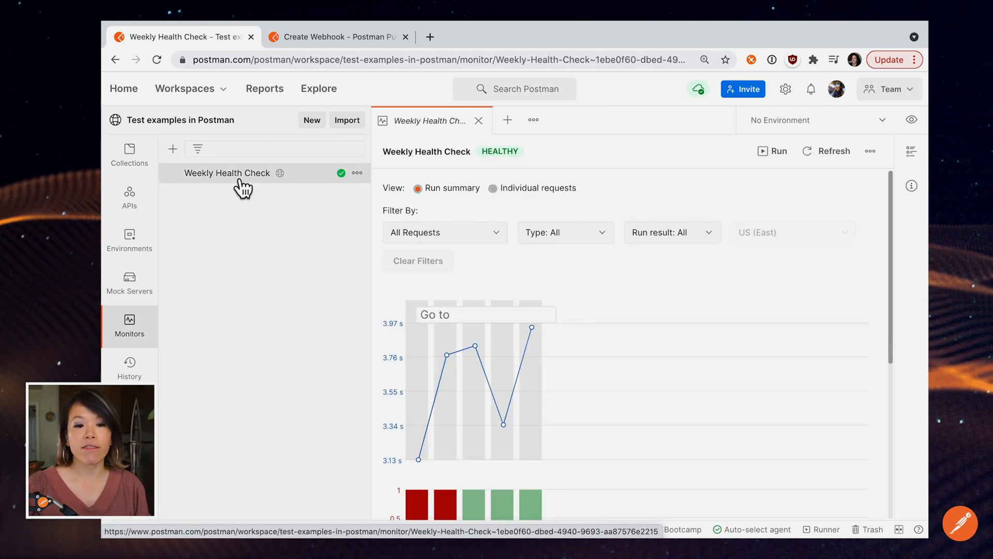
scroll(down, 3)
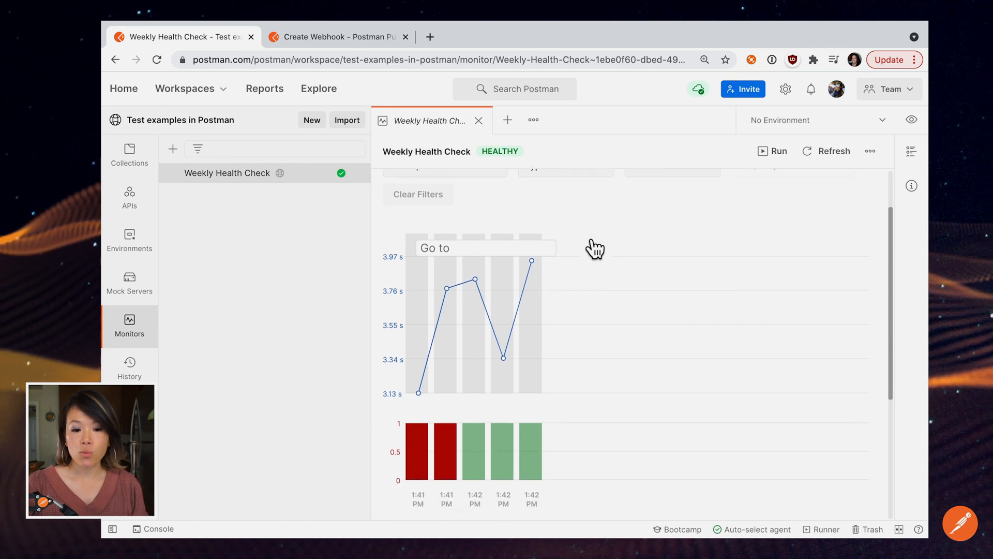
mouse_move(495, 241)
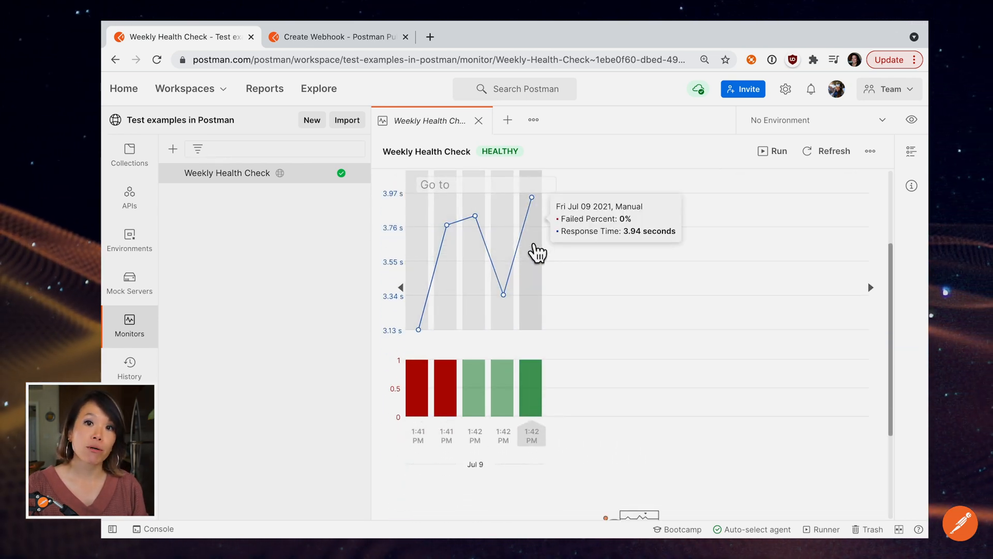
mouse_move(543, 256)
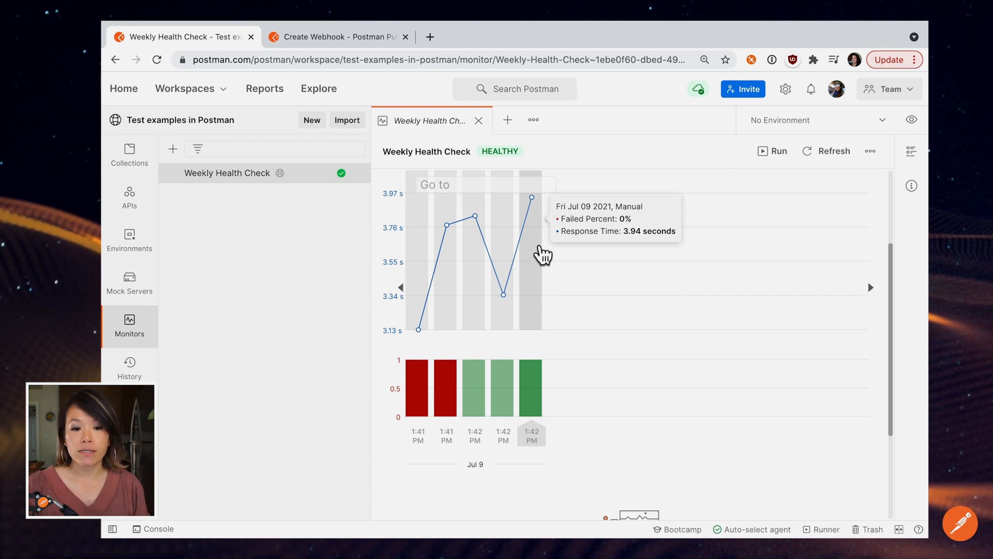
scroll(down, 3)
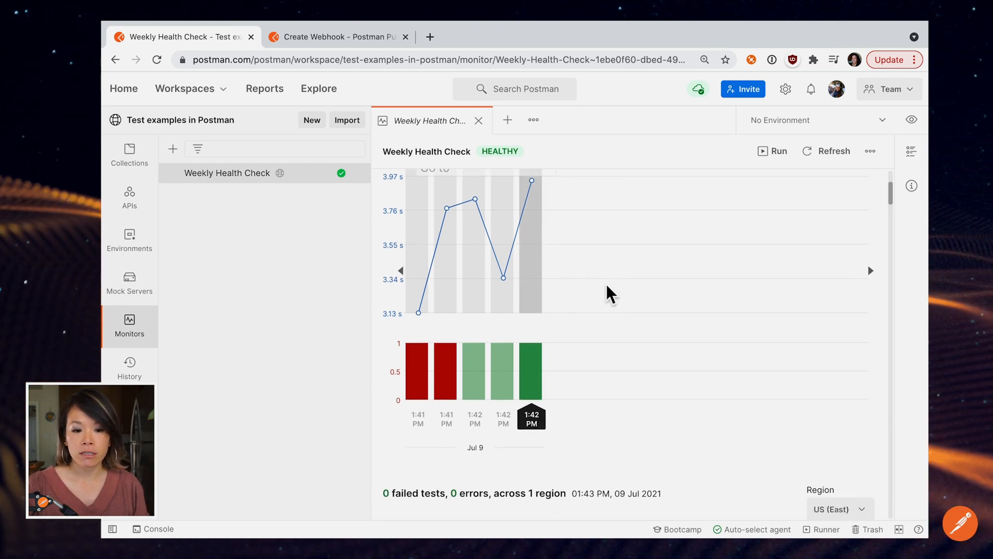
scroll(down, 3)
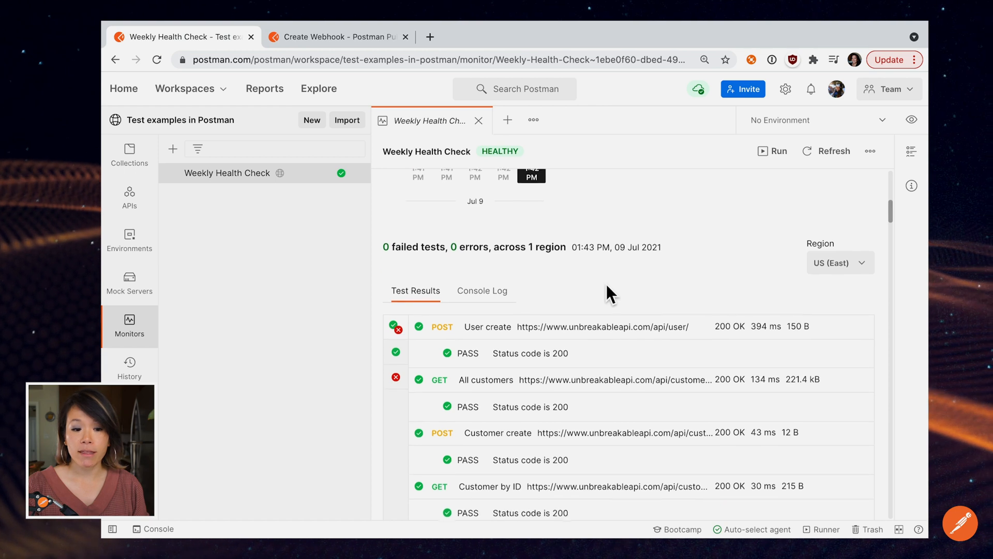
scroll(down, 3)
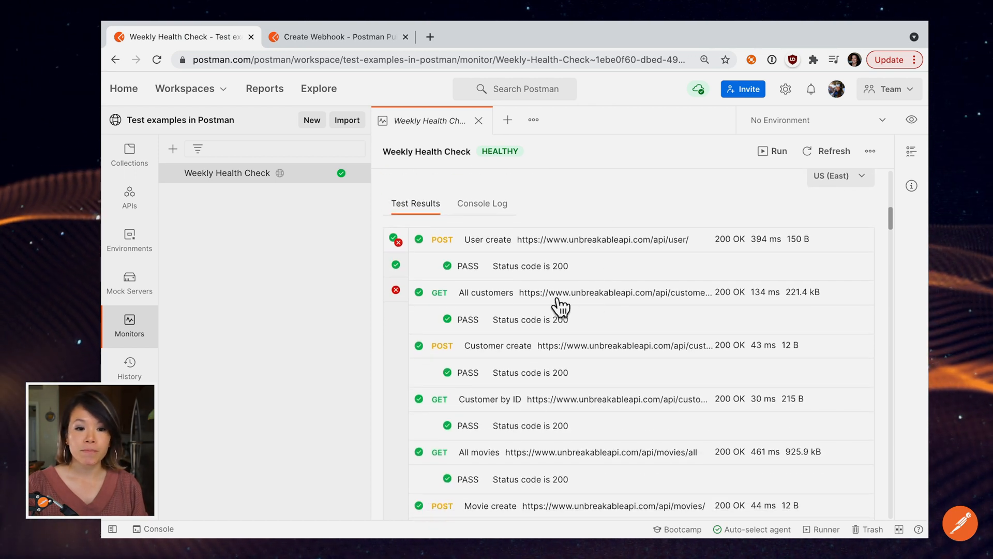
click(482, 203)
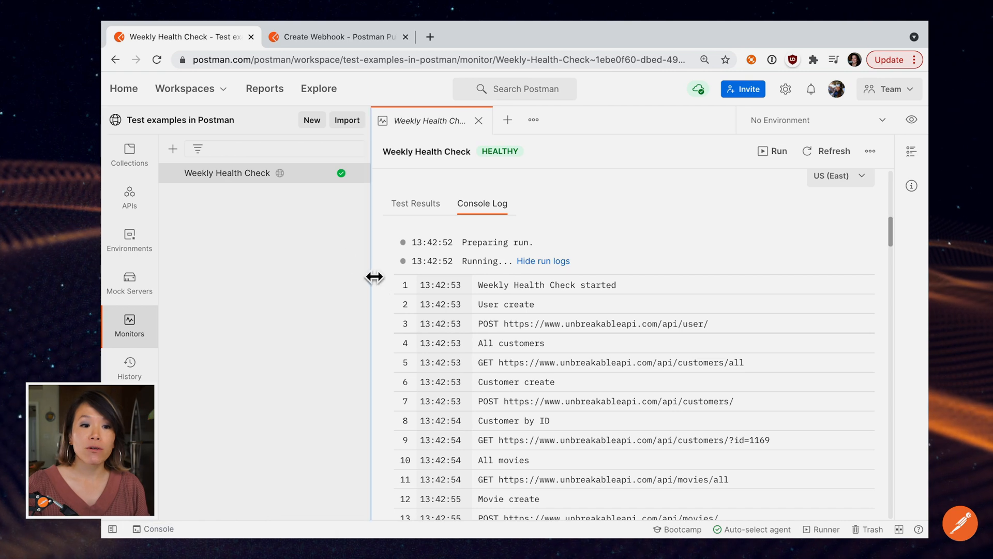
- Switch to the Create Webhook POST request from the Postman API collection
click(332, 37)
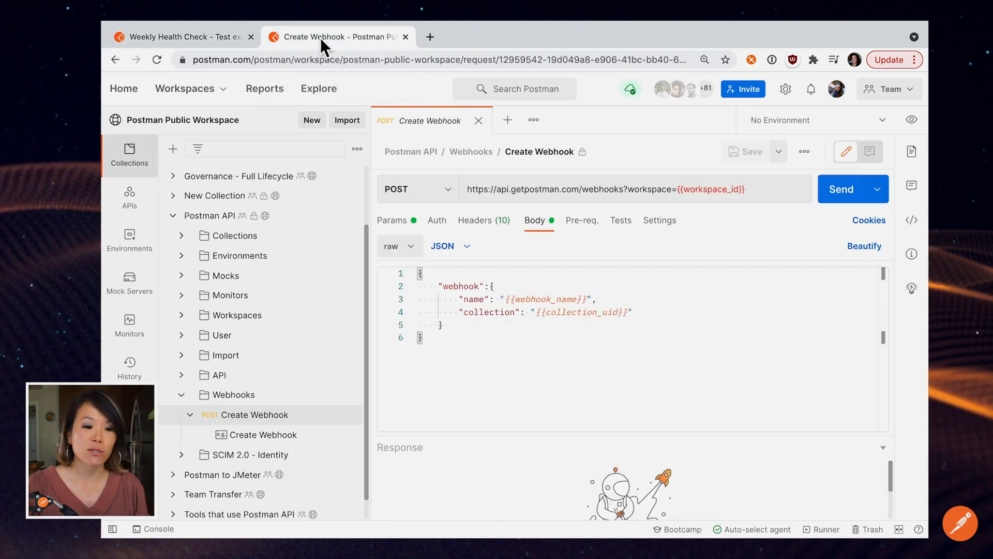